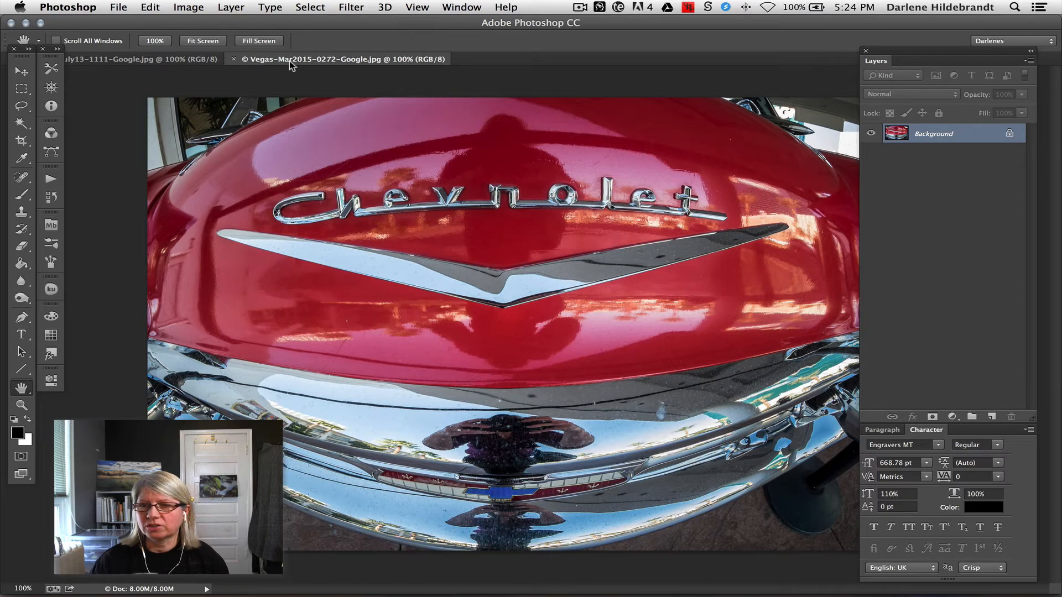
mouse_move(292, 64)
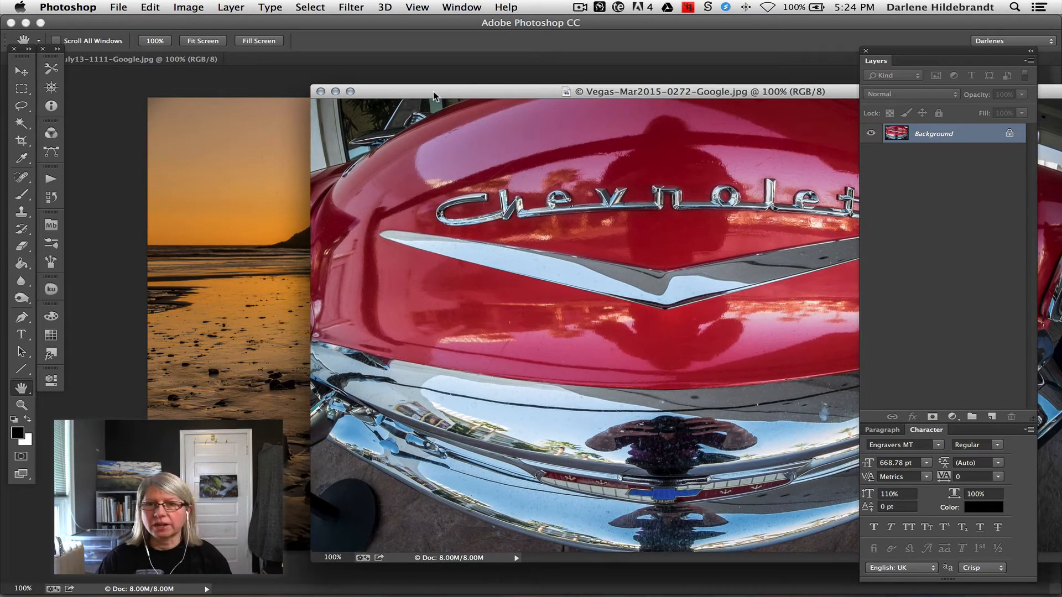
Switch to the Move tool to carry the Chevrolet image into the beach document
left_click(17, 71)
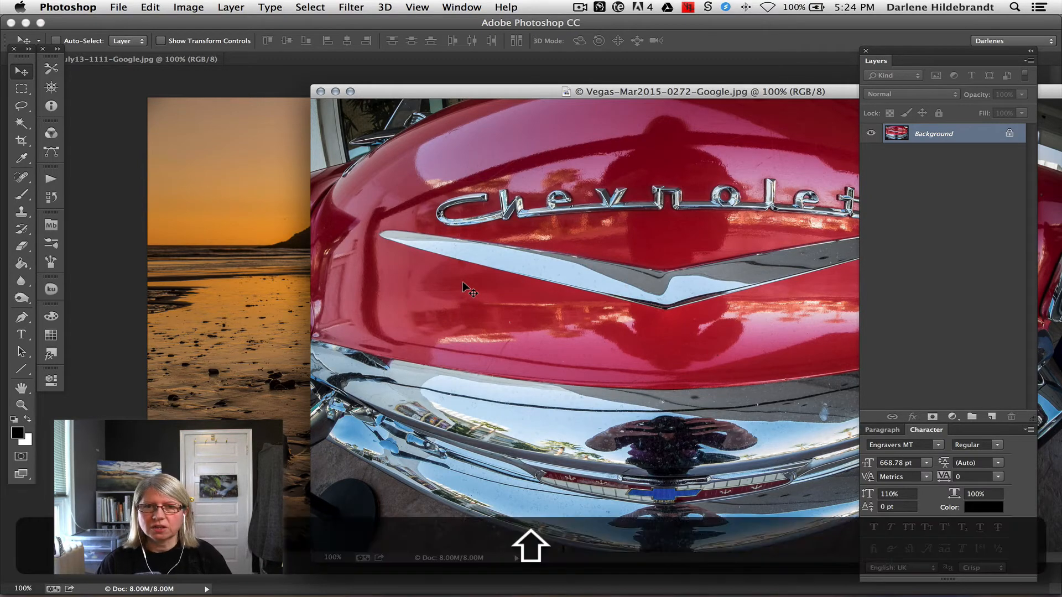
mouse_move(283, 280)
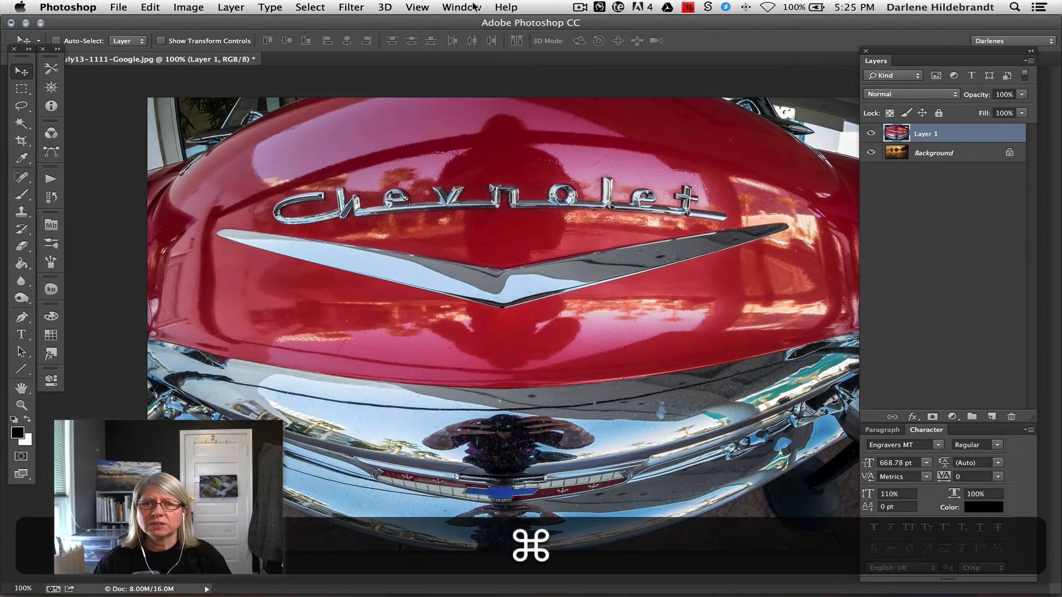
left_click(460, 5)
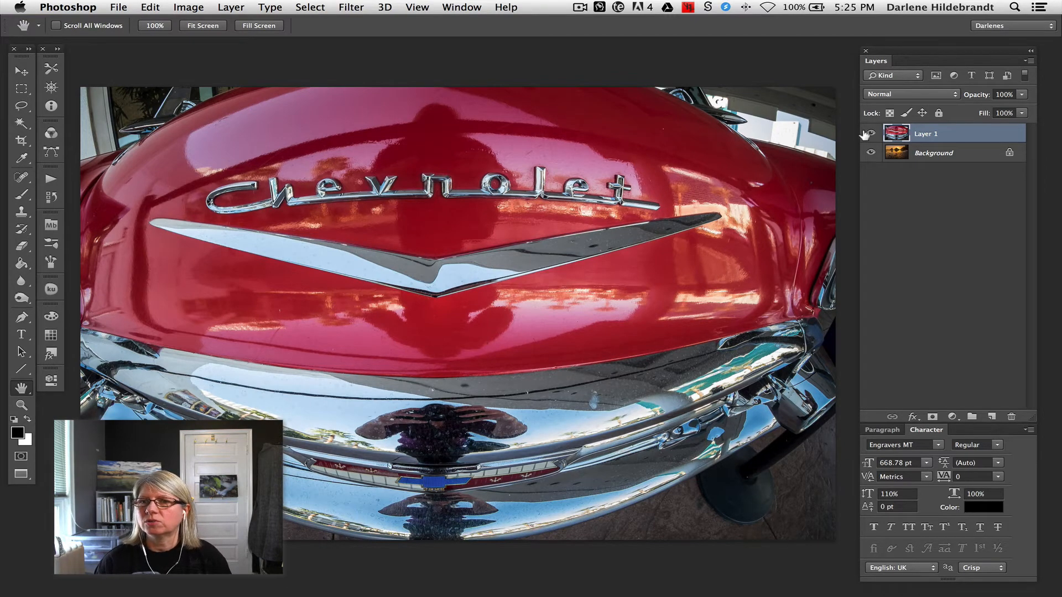
left_click(871, 132)
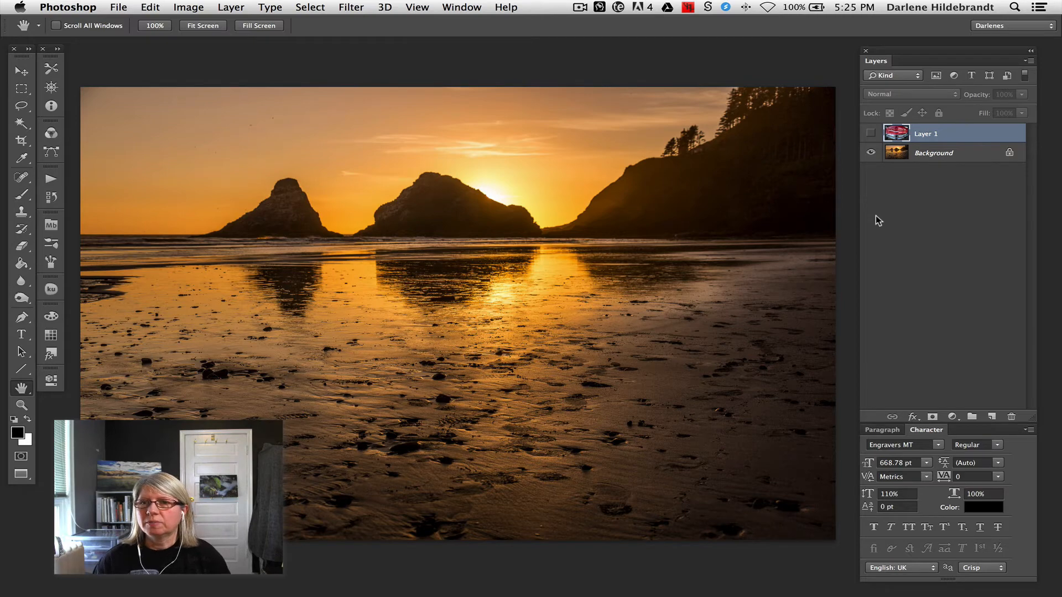
mouse_move(881, 221)
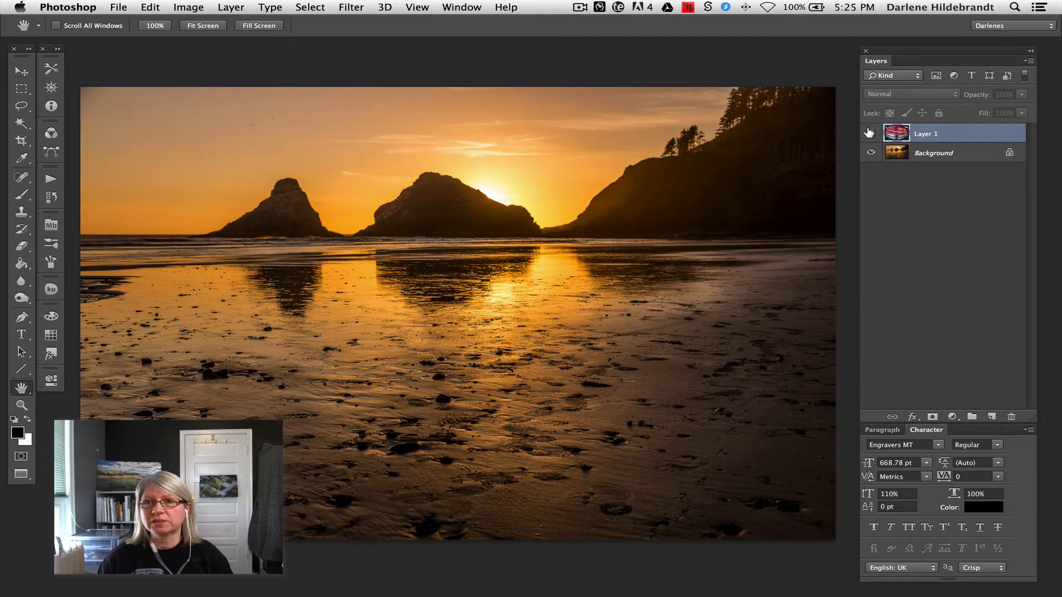
left_click(869, 132)
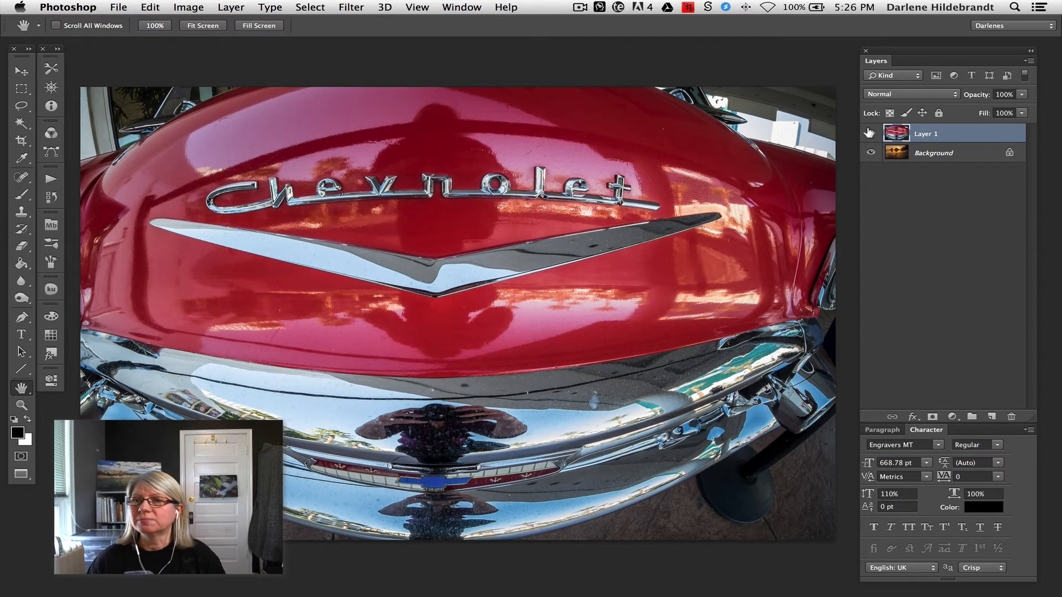
left_click(912, 94)
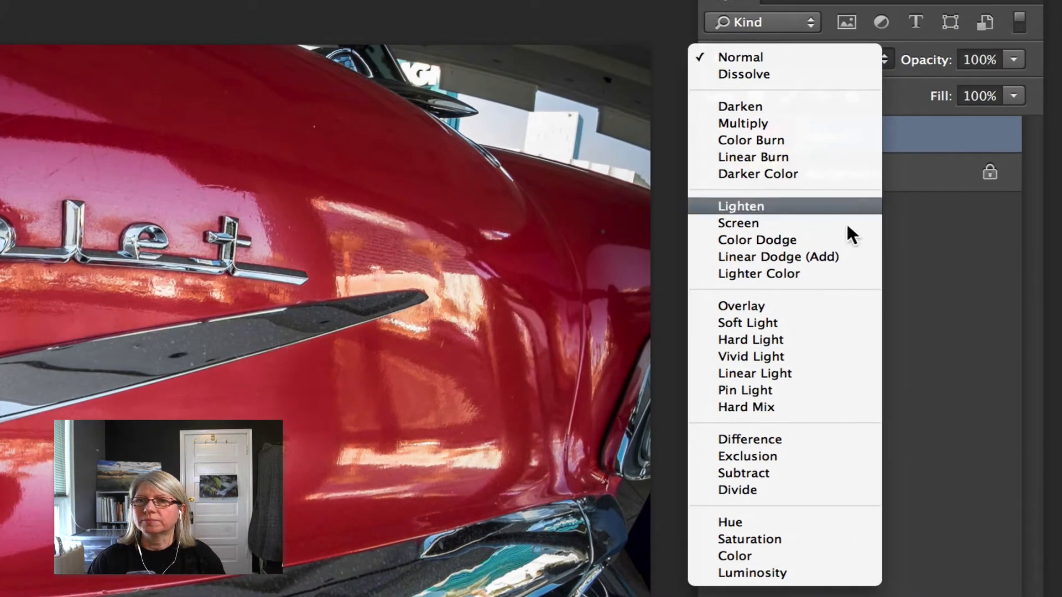
mouse_move(784, 60)
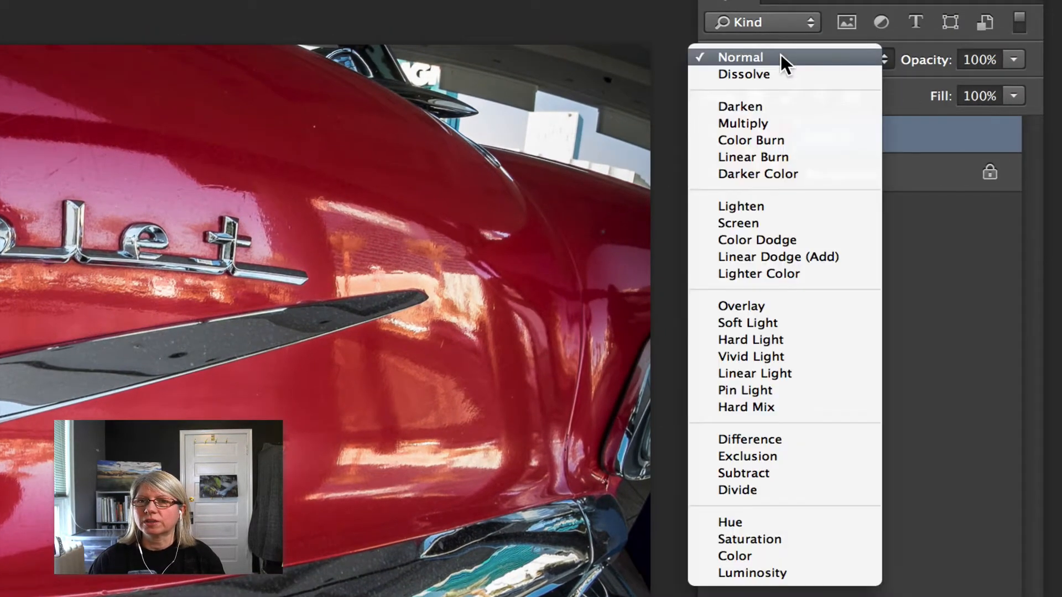
left_click(739, 57)
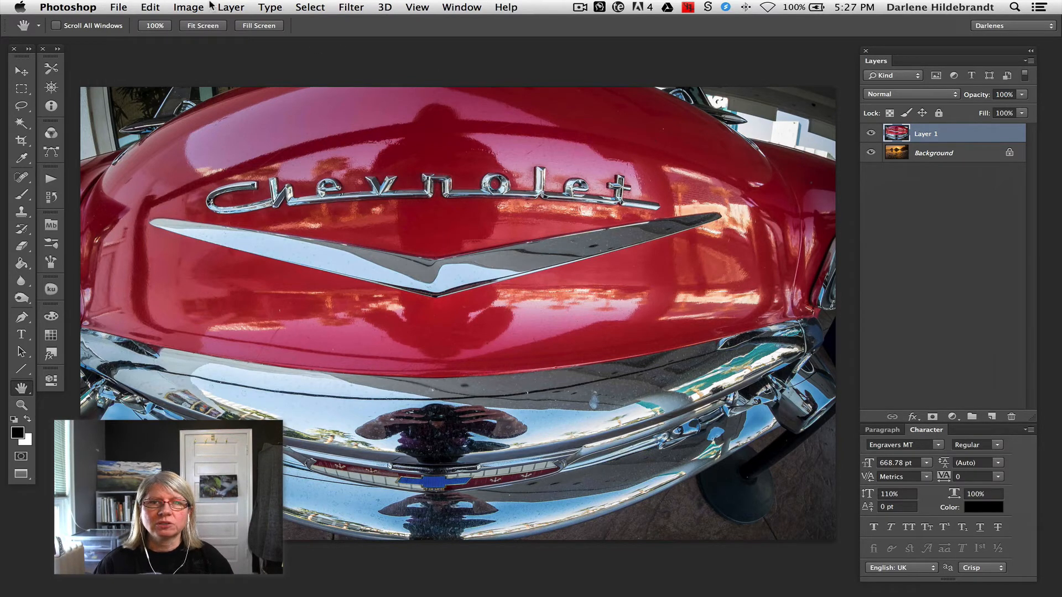
left_click(230, 6)
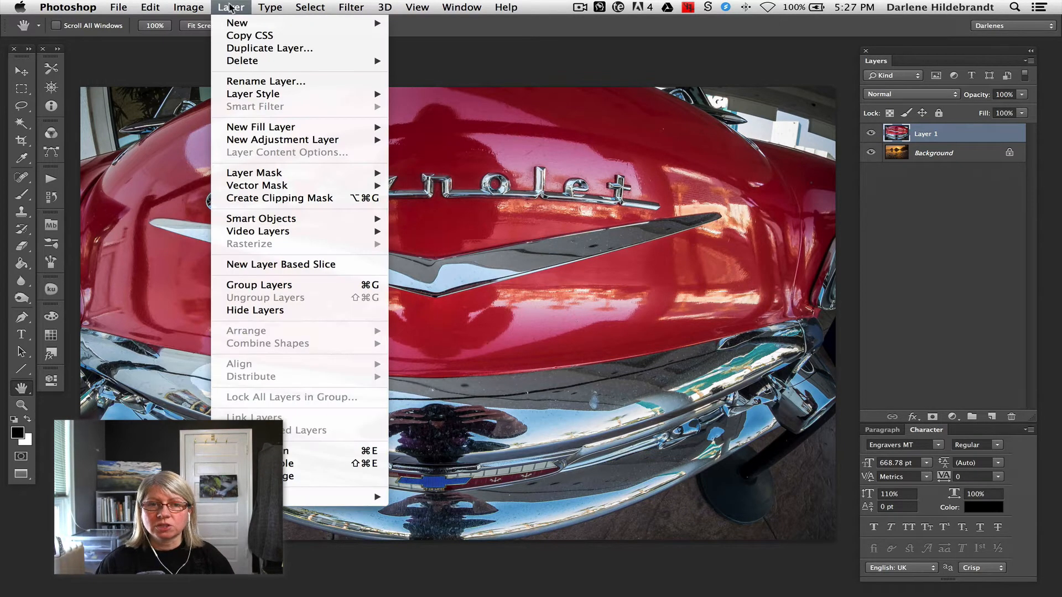
mouse_move(254, 173)
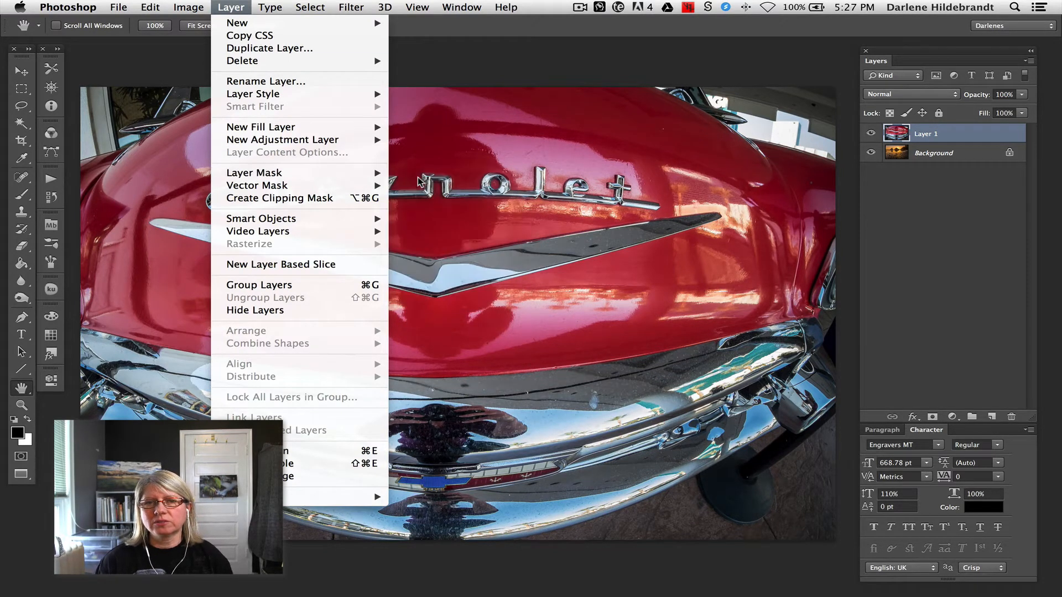
mouse_move(254, 173)
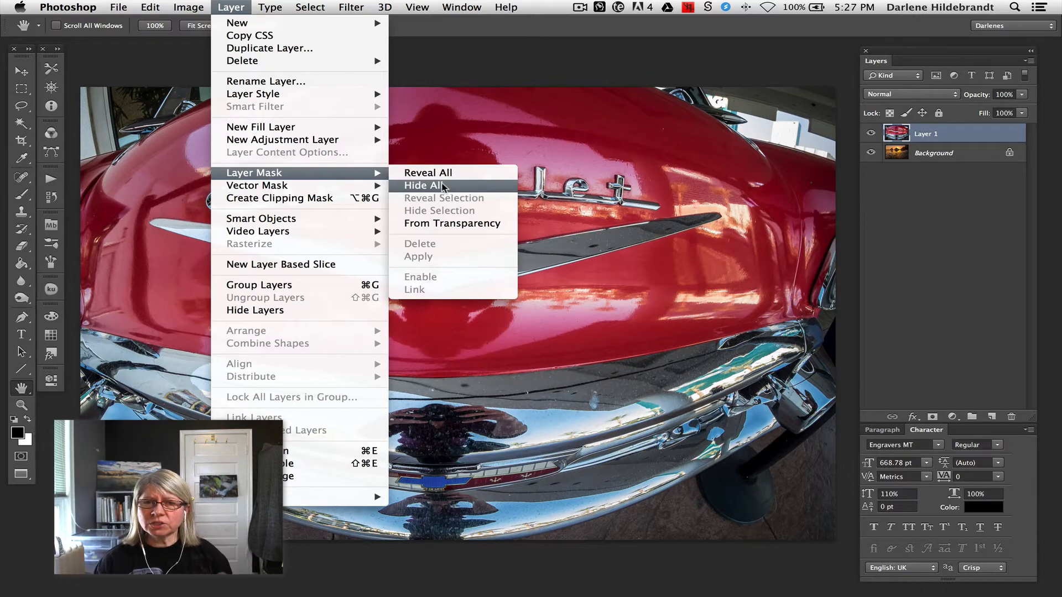
mouse_move(427, 172)
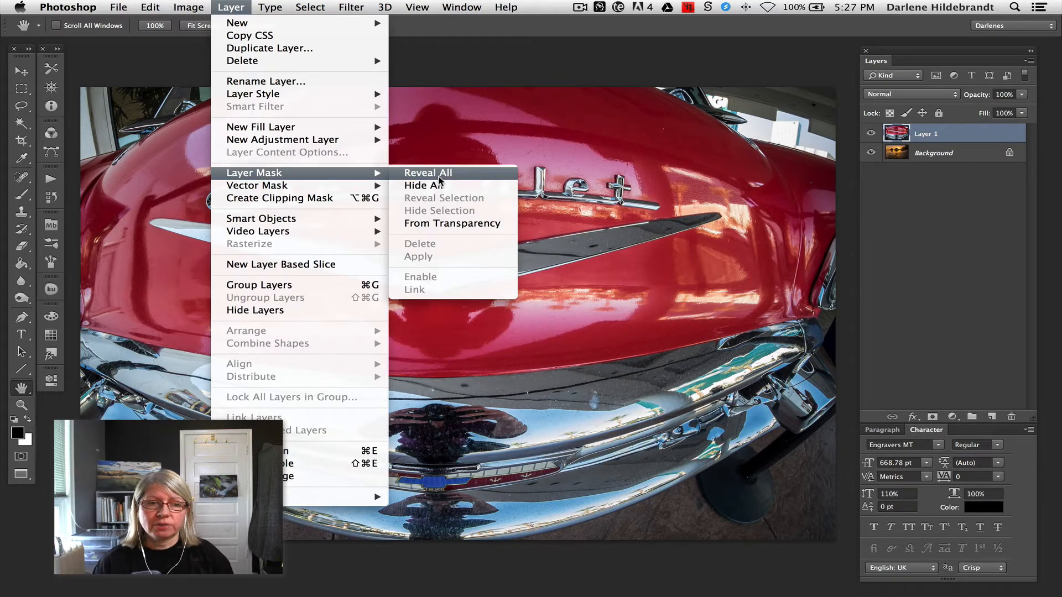
left_click(427, 173)
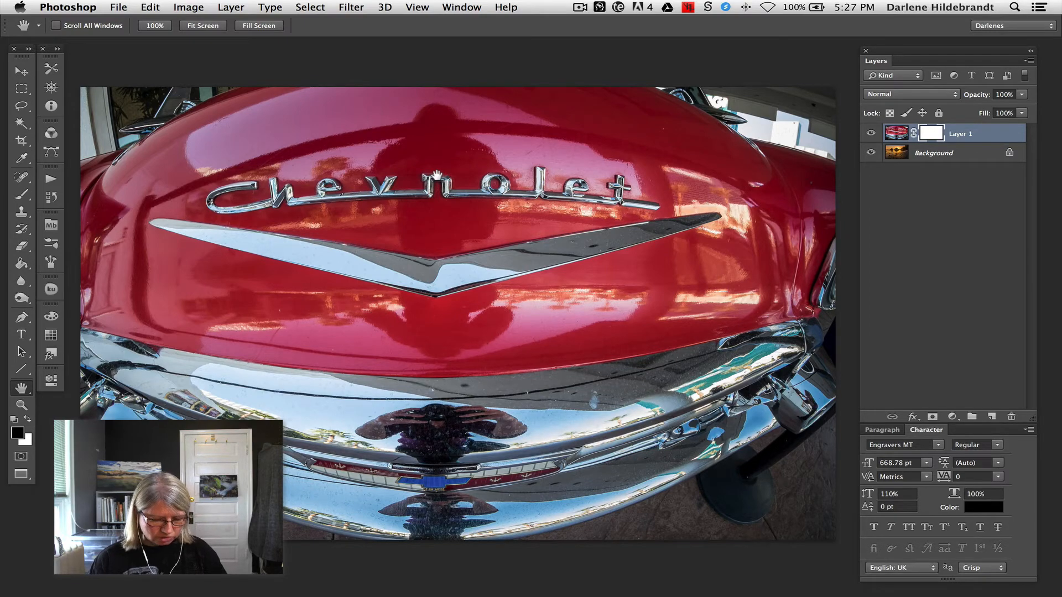
key("cmd")
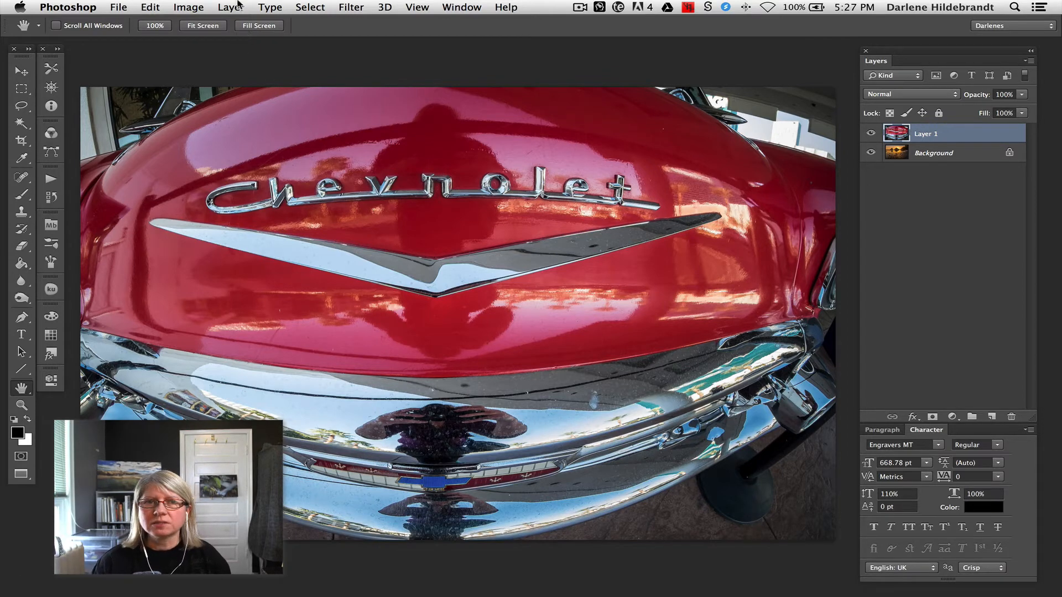
Add a black hide-all mask to Layer 1 from the Layer menu, revealing the sunset beach
left_click(230, 6)
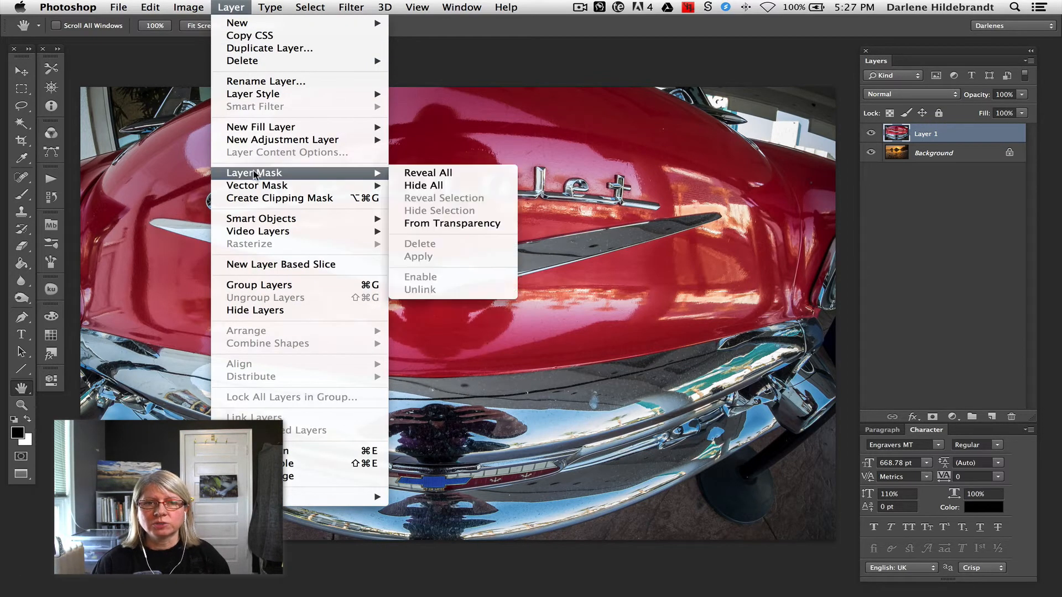
mouse_move(427, 190)
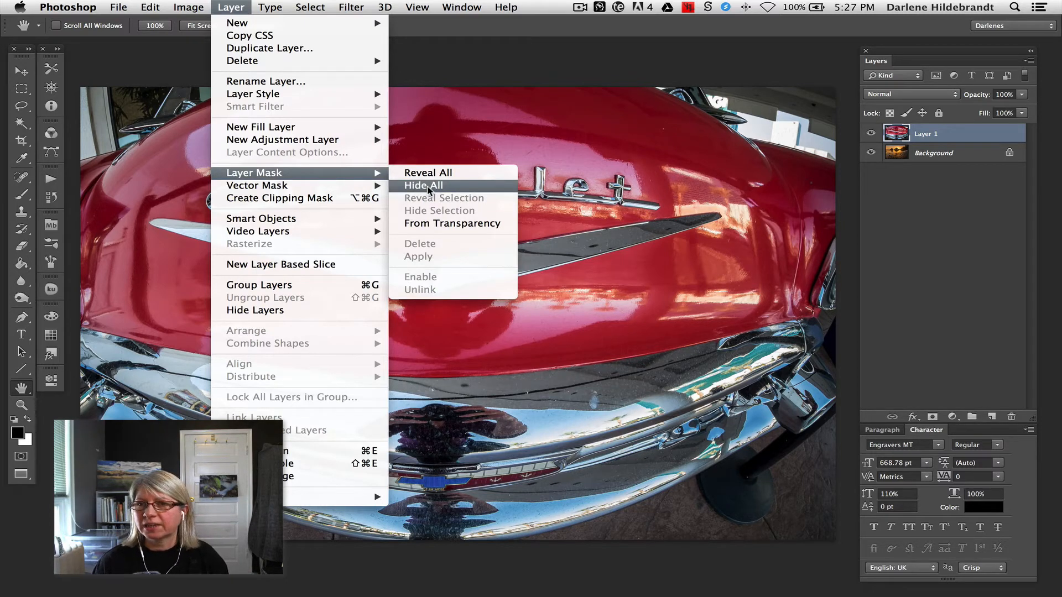
left_click(423, 186)
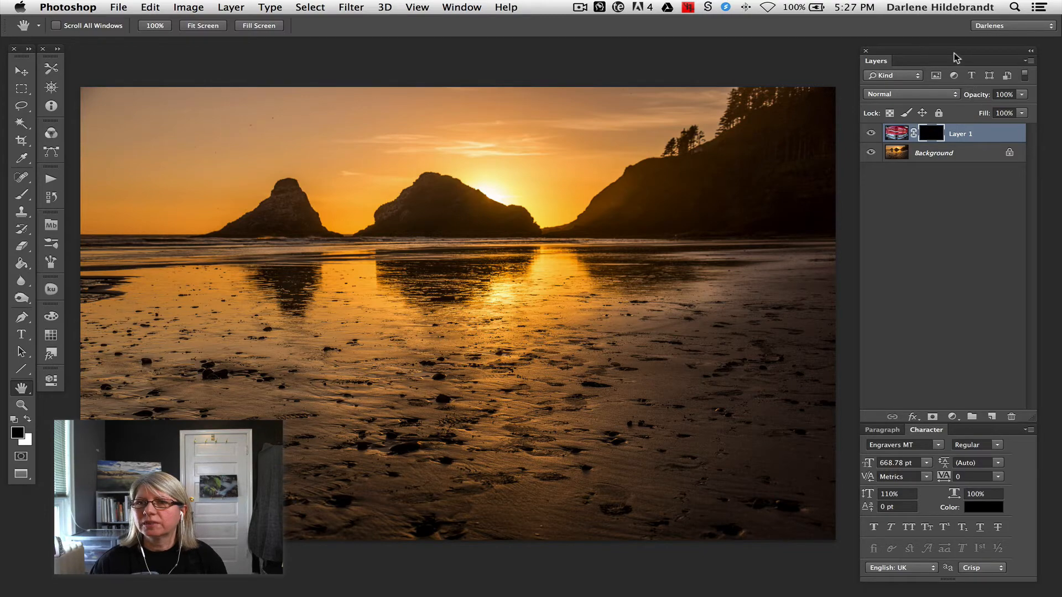
left_click_drag(955, 57, 647, 48)
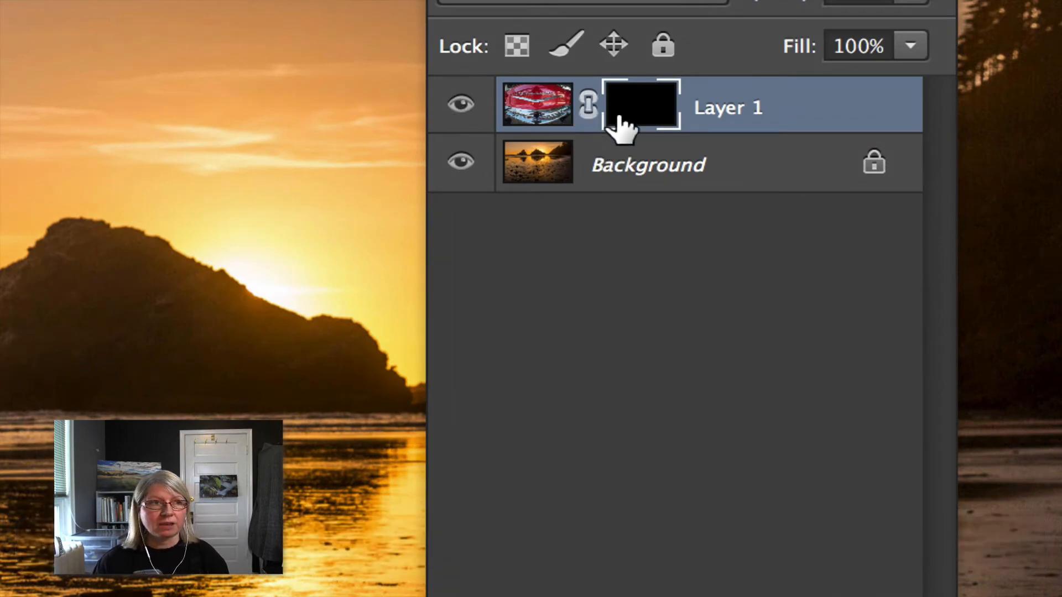
mouse_move(460, 105)
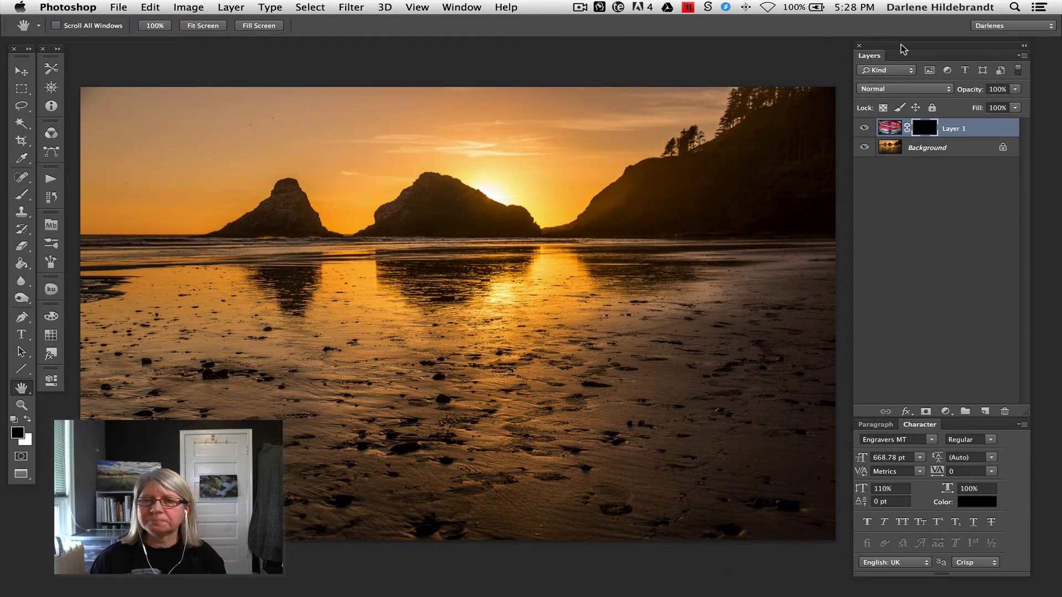
Undo the black mask so the Chevrolet reappears and close the Character panel
key("cmd+z")
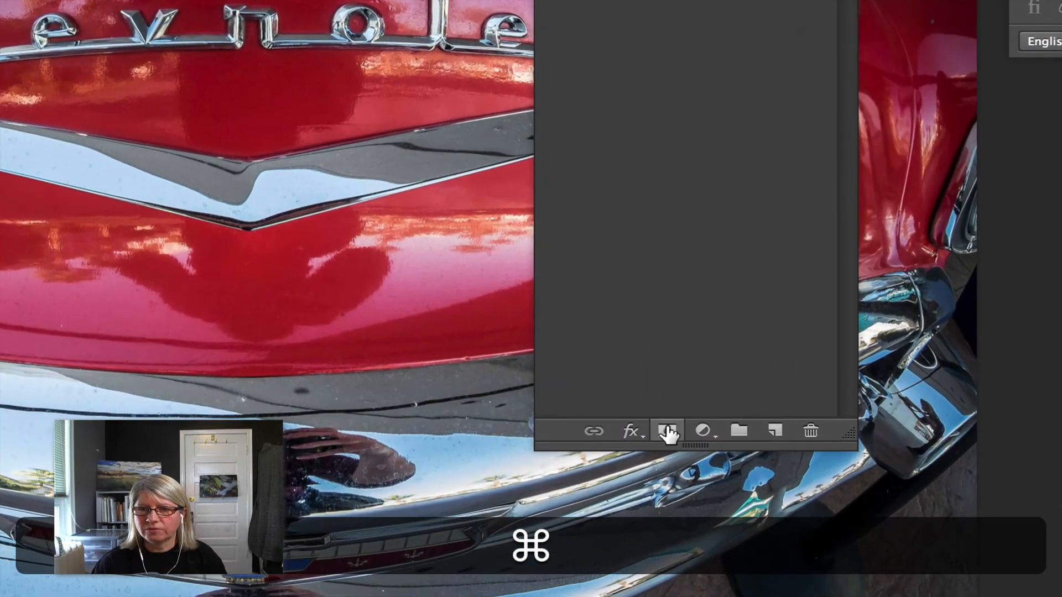
mouse_move(667, 430)
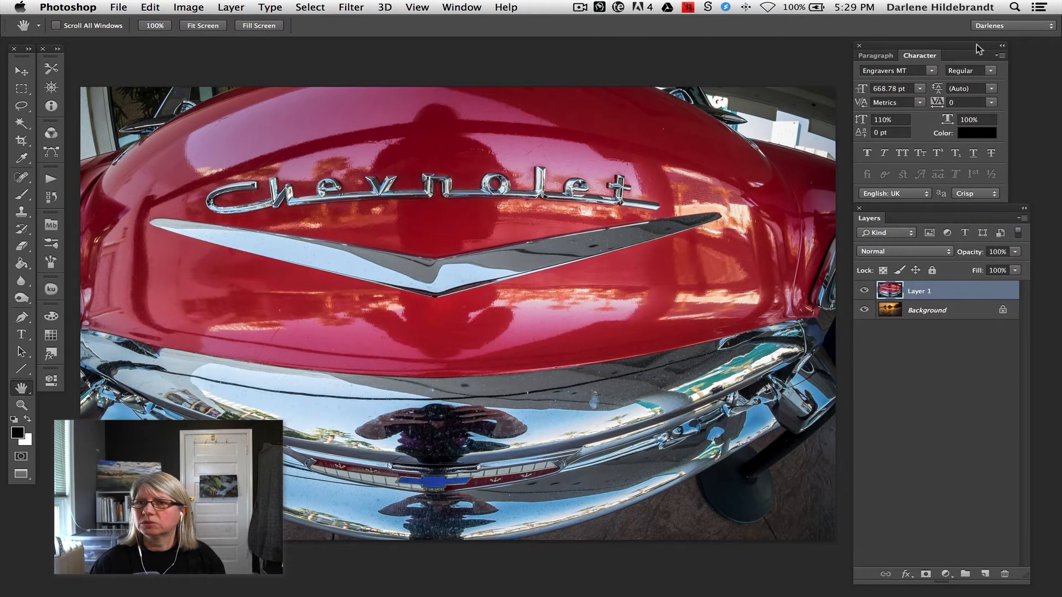
left_click(859, 44)
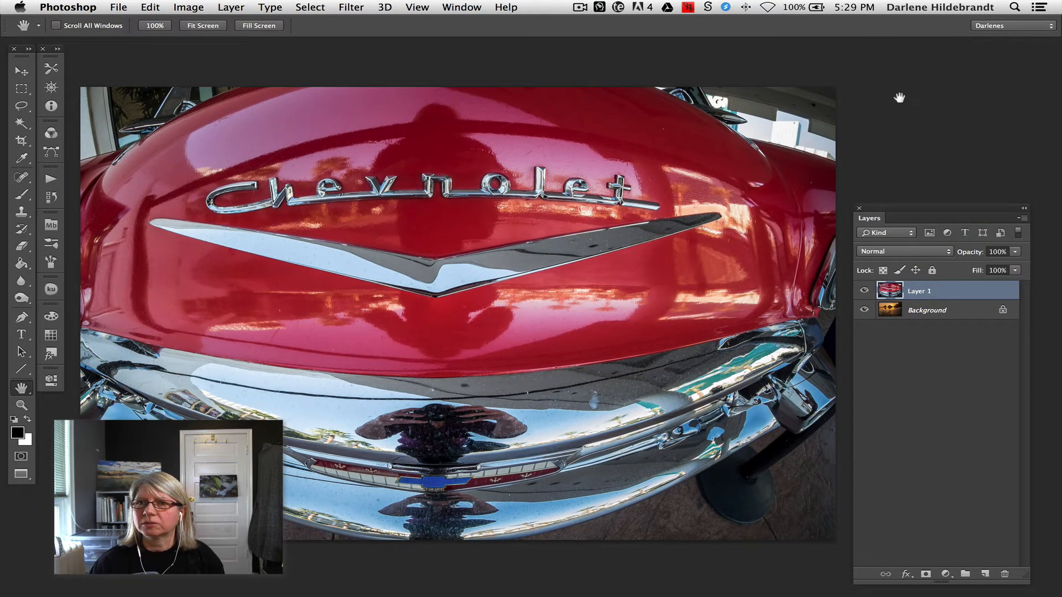
mouse_move(916, 215)
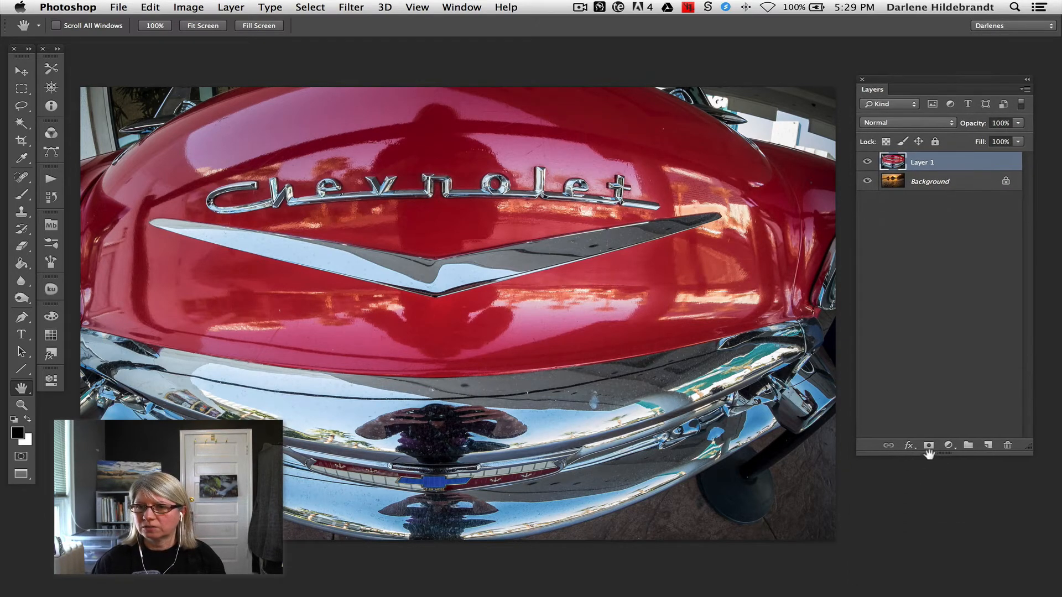
Try white and black masks on Layer 1, ending with a white reveal-all mask
left_click(930, 445)
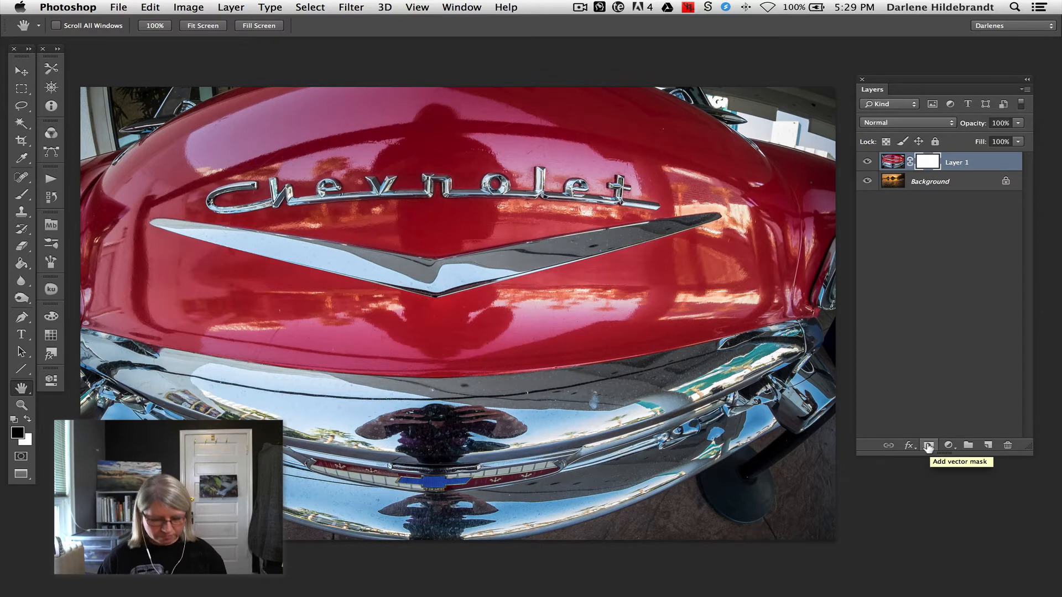
key("cmd+z")
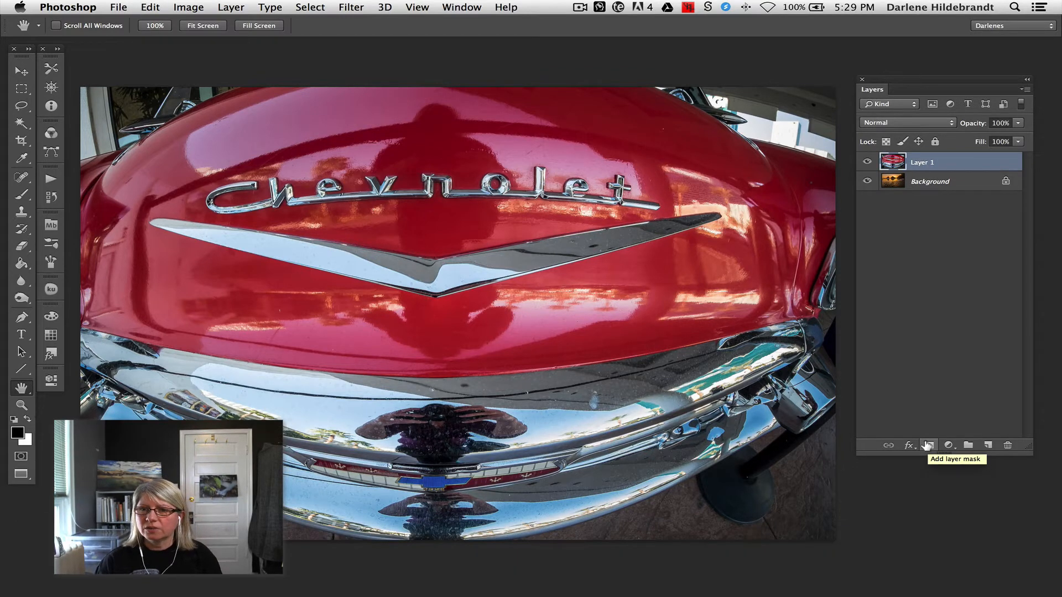
left_click(928, 445)
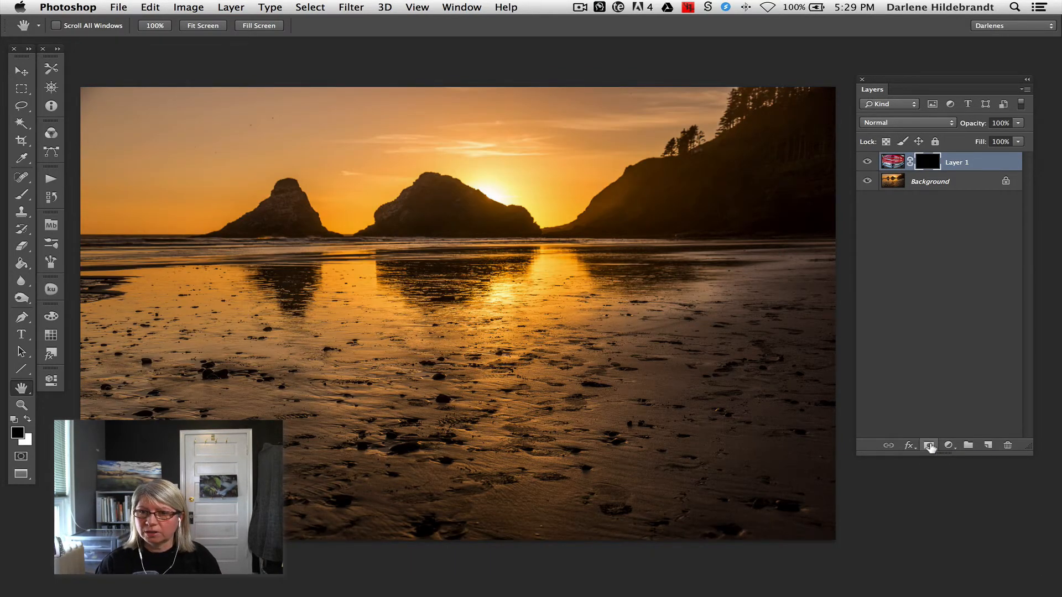
mouse_move(930, 445)
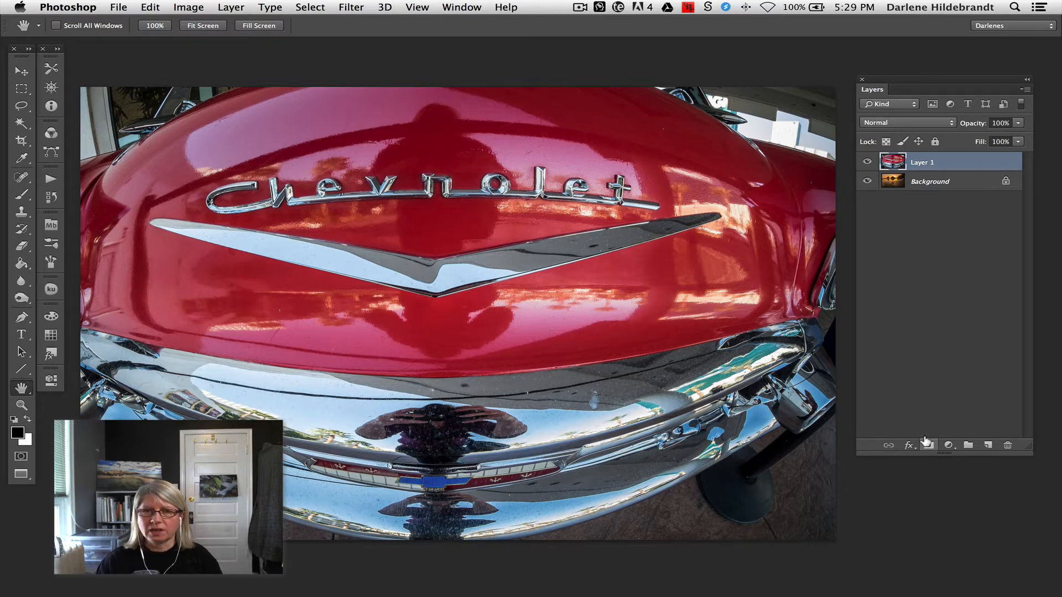
mouse_move(929, 445)
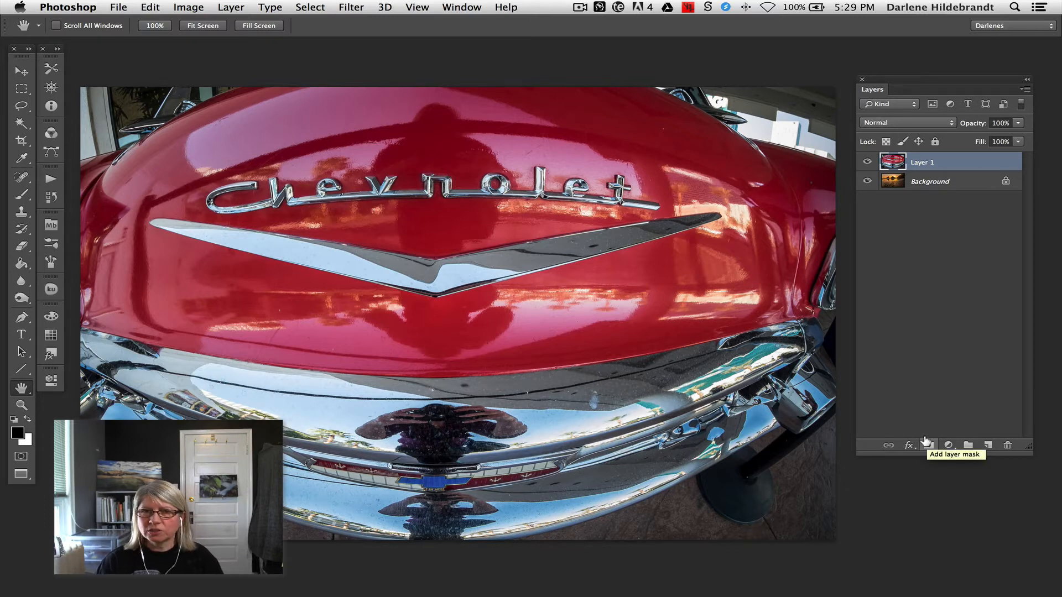
left_click(928, 445)
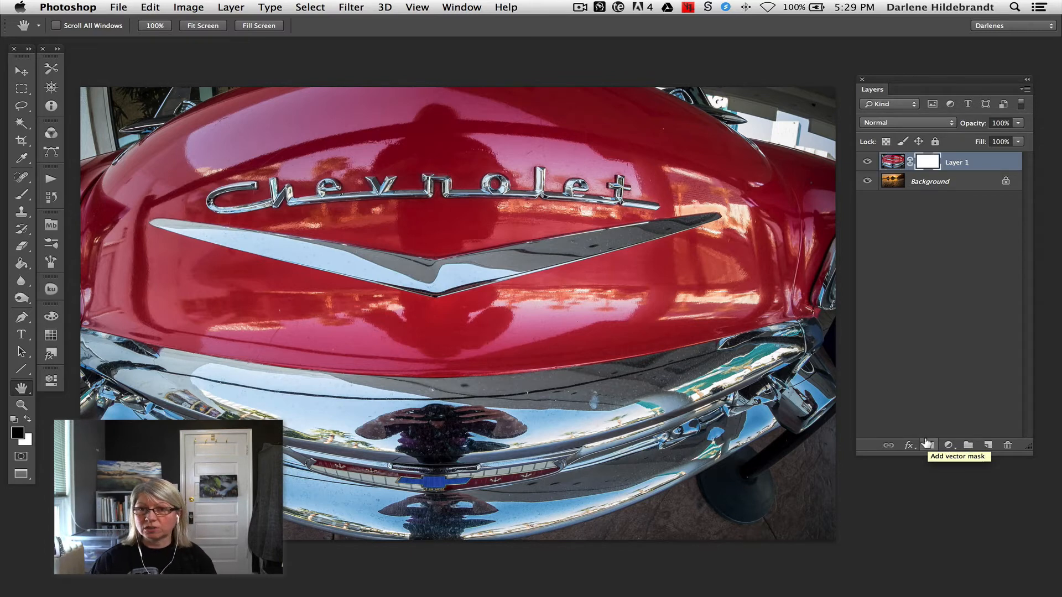
mouse_move(926, 118)
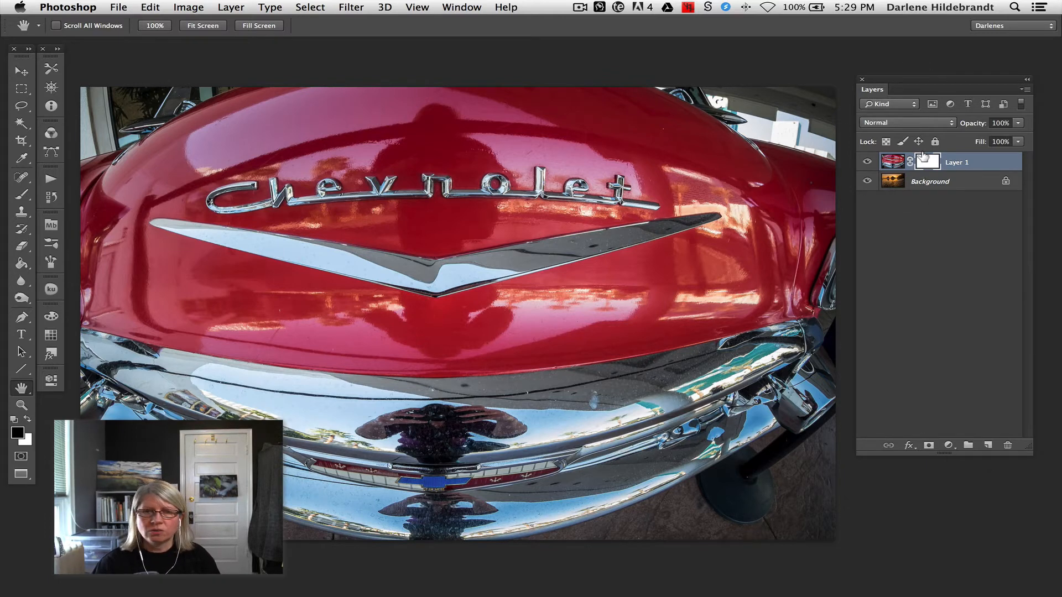
mouse_move(927, 161)
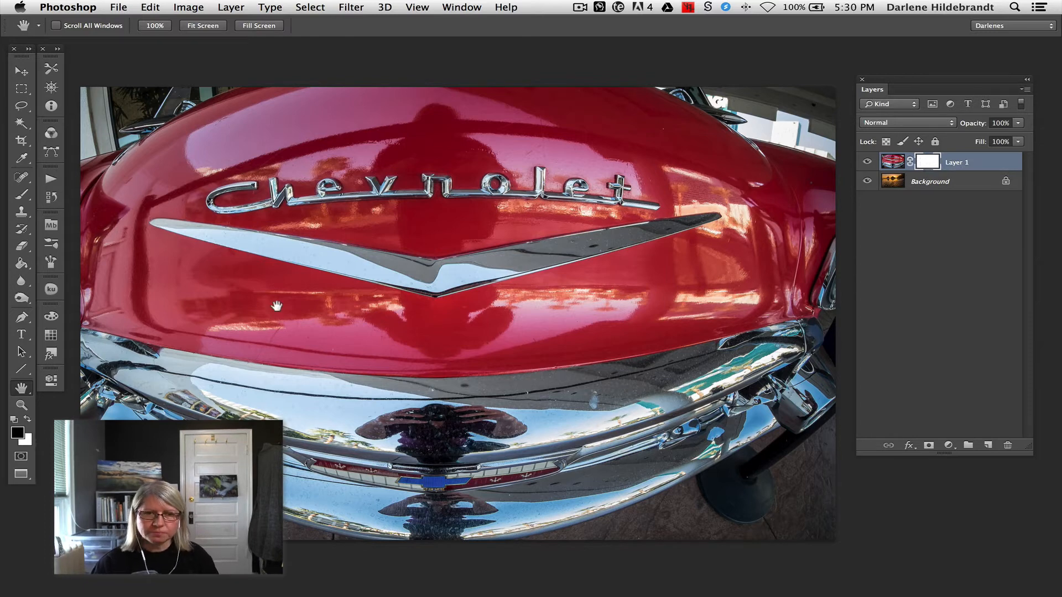
mouse_move(34, 447)
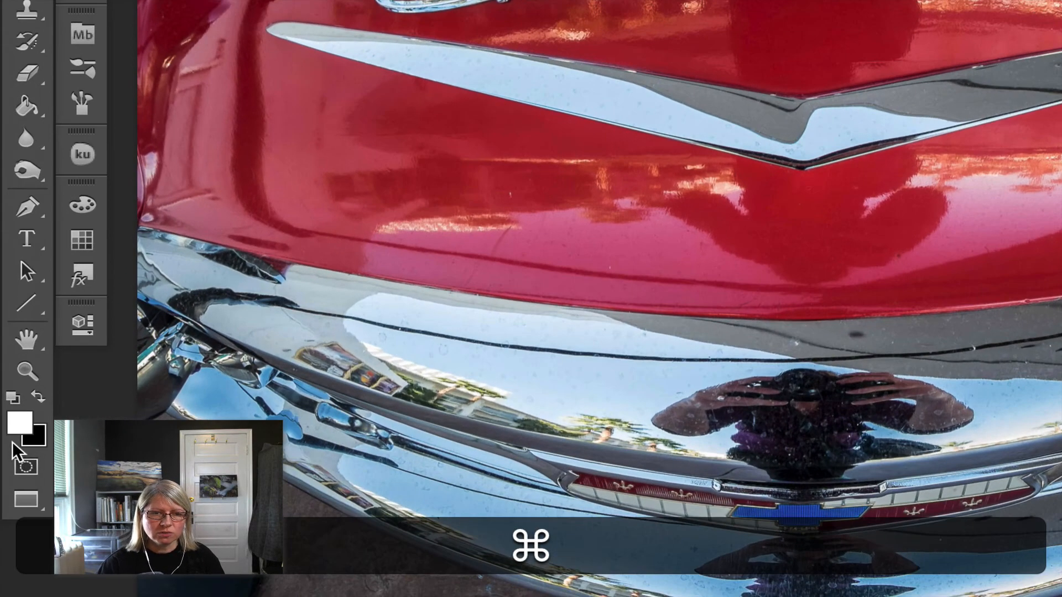
Reset foreground/background to default black and white and switch to the Brush tool
key("d")
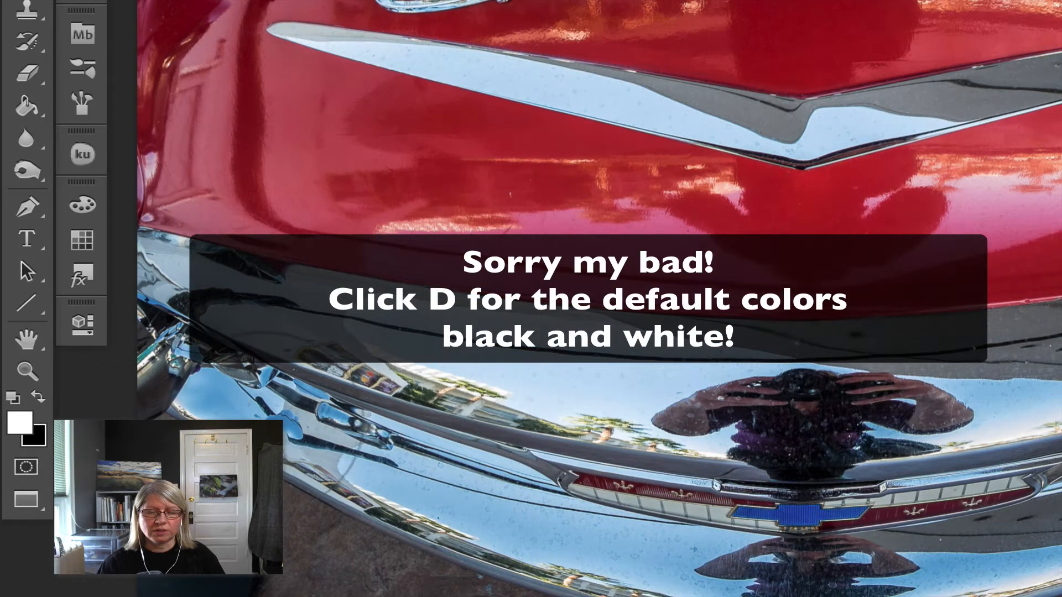
key("d")
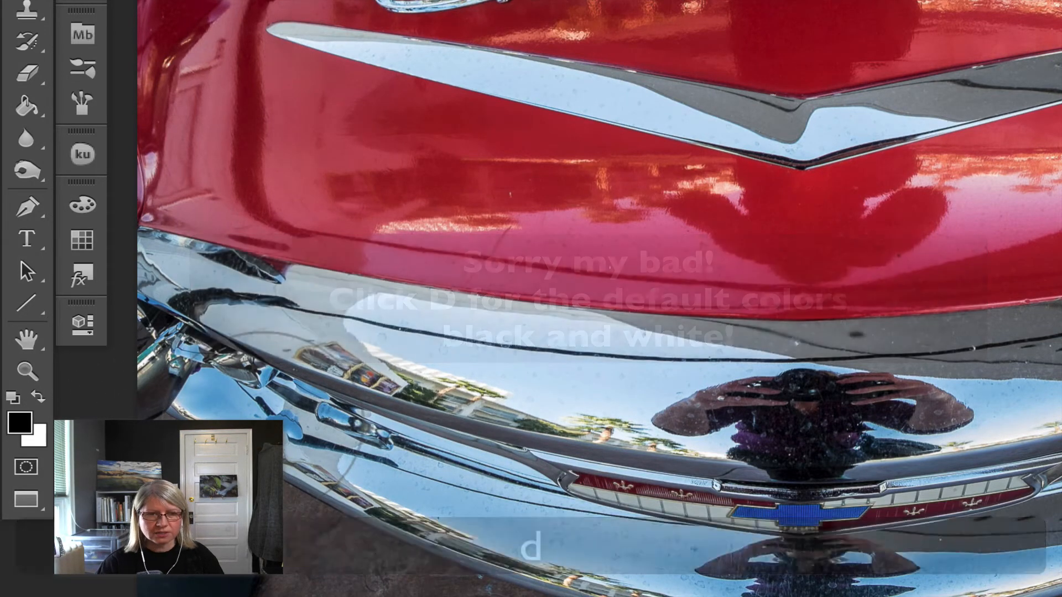
key("d")
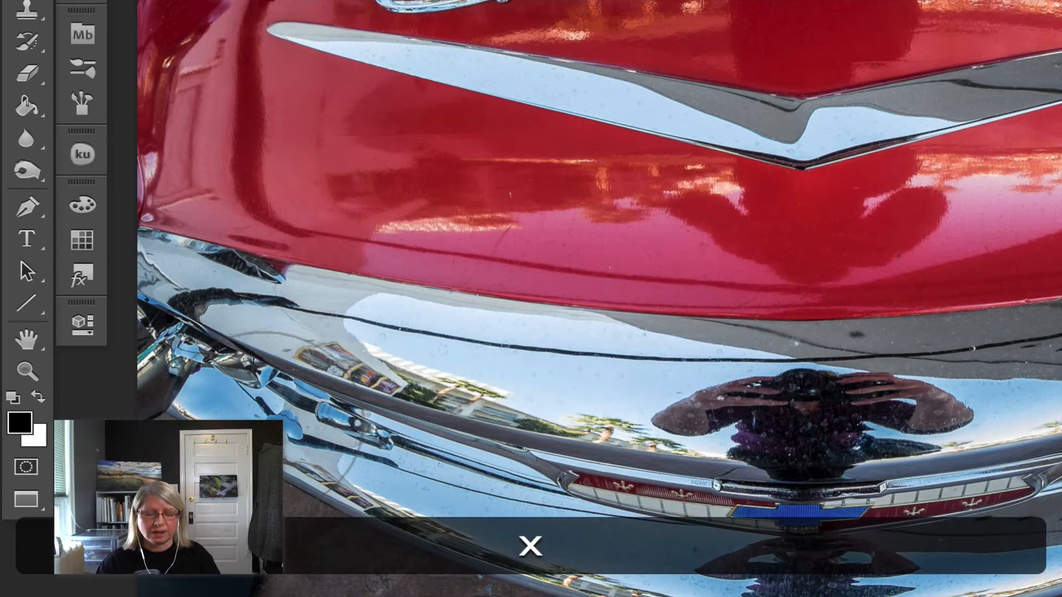
left_click(529, 544)
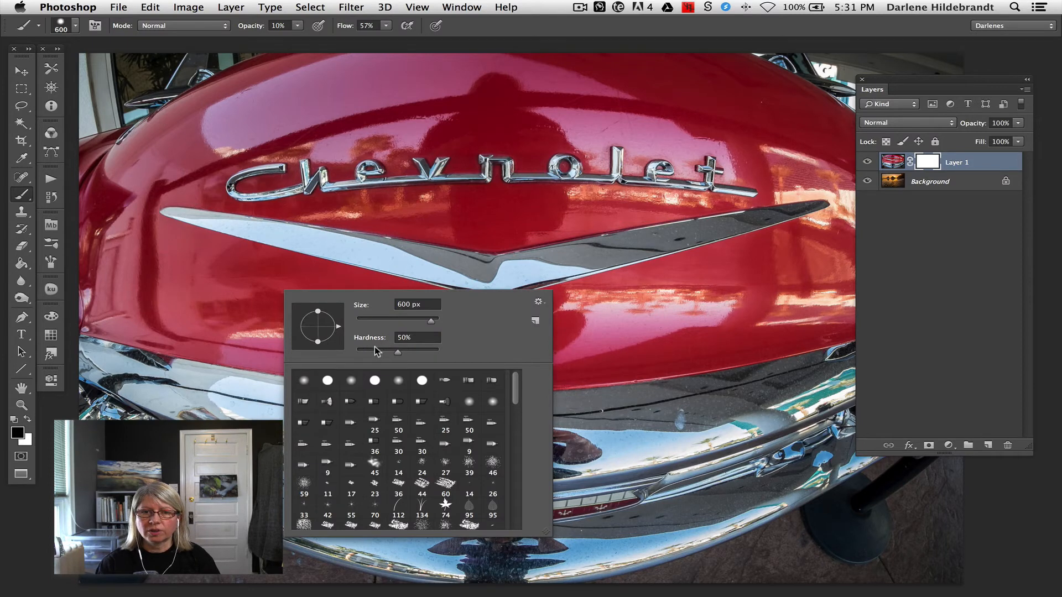
Set brush hardness to 100% and opacity to 100%, then fit the image on screen
left_click_drag(397, 353, 460, 353)
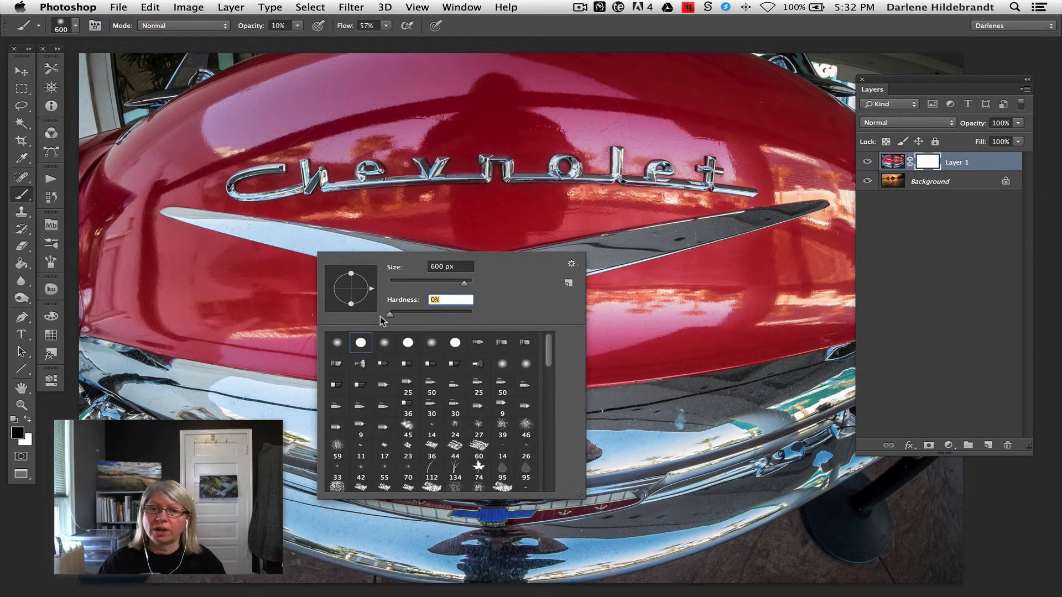
left_click_drag(383, 313, 475, 313)
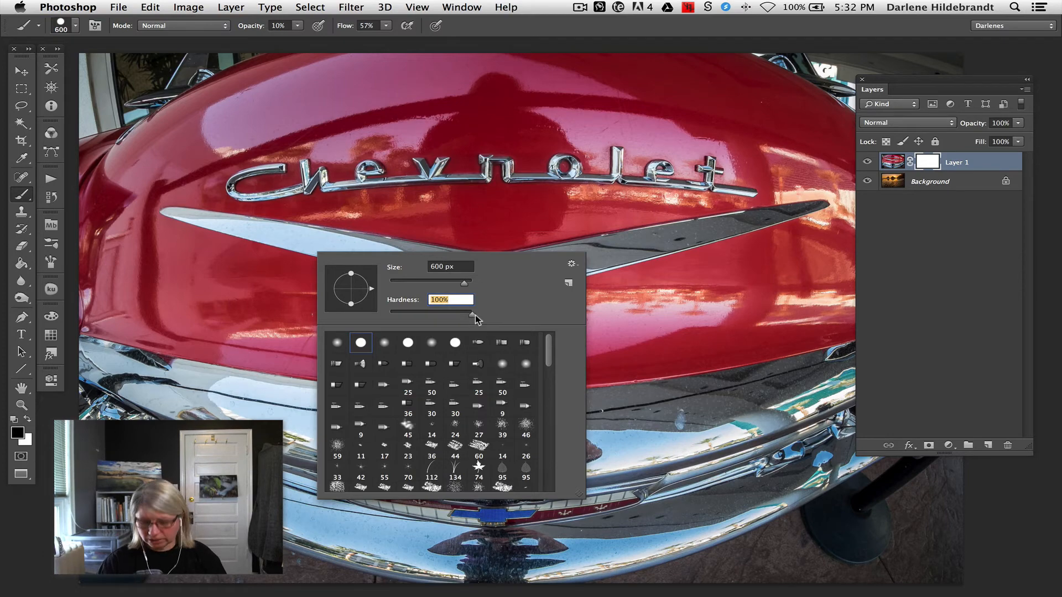
left_click(476, 316)
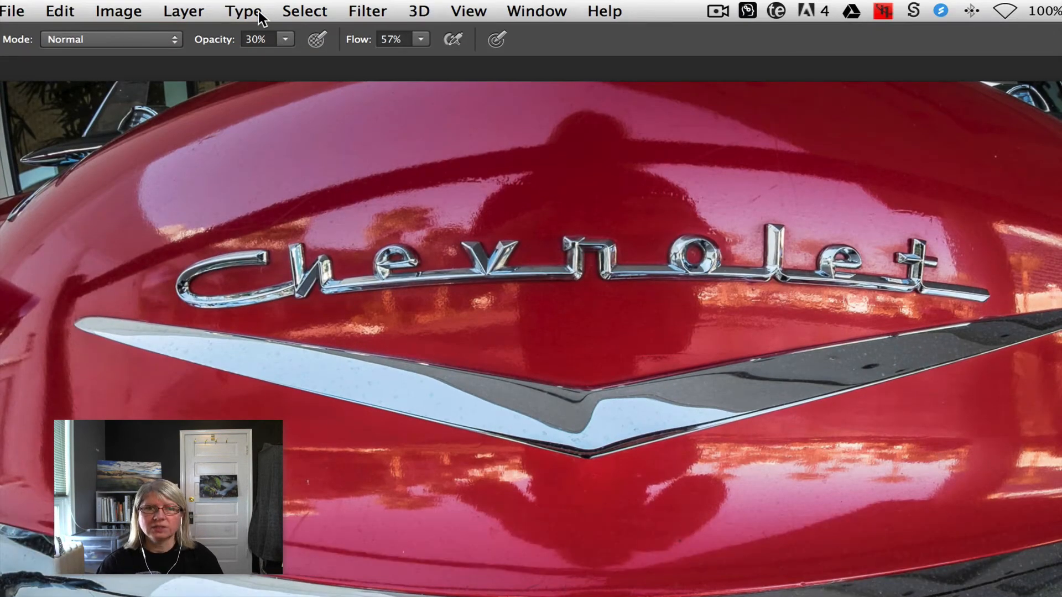
key("6")
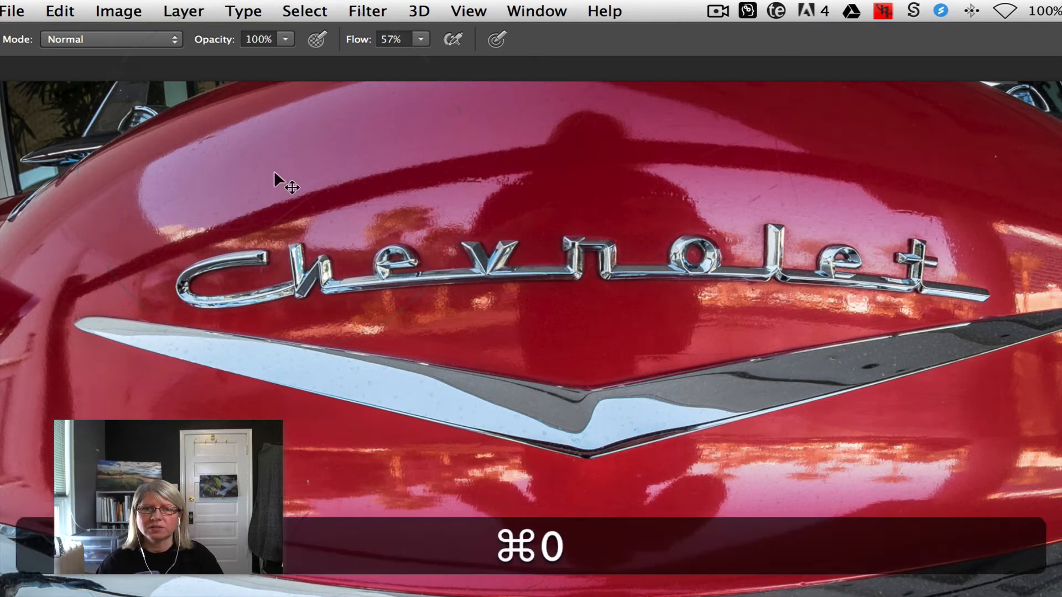
key("cmd+0")
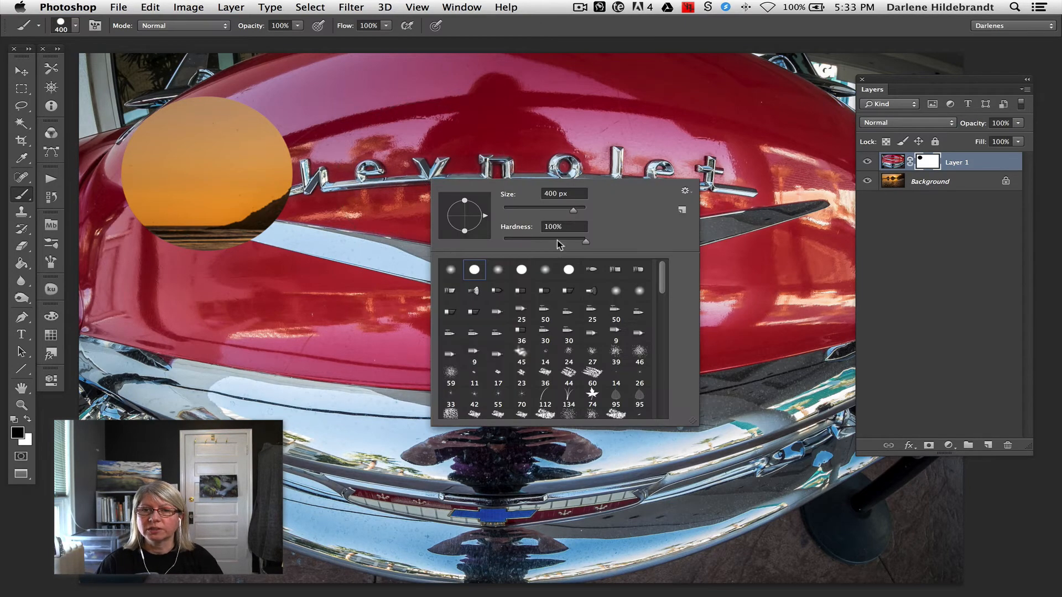
mouse_move(587, 246)
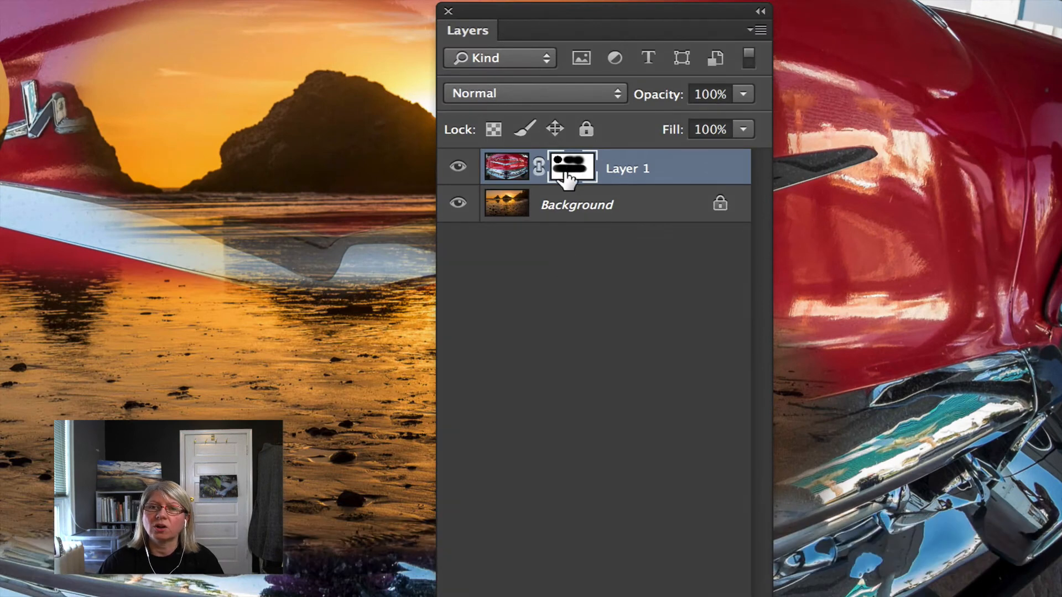
Target the layer mask and paint half-opacity black over the lower-right bumper
left_click(507, 169)
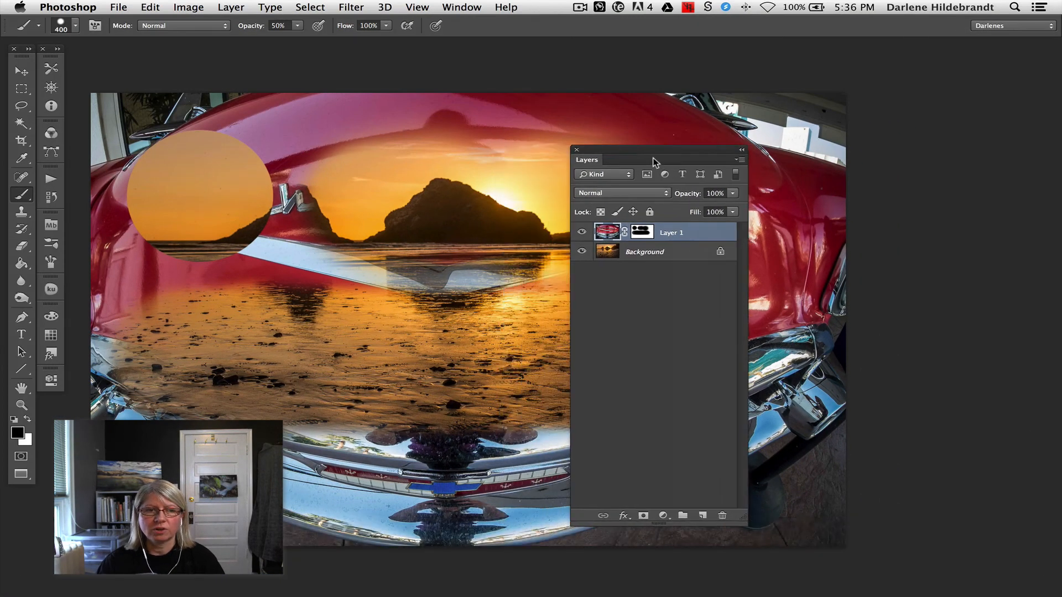
left_click_drag(655, 159, 956, 134)
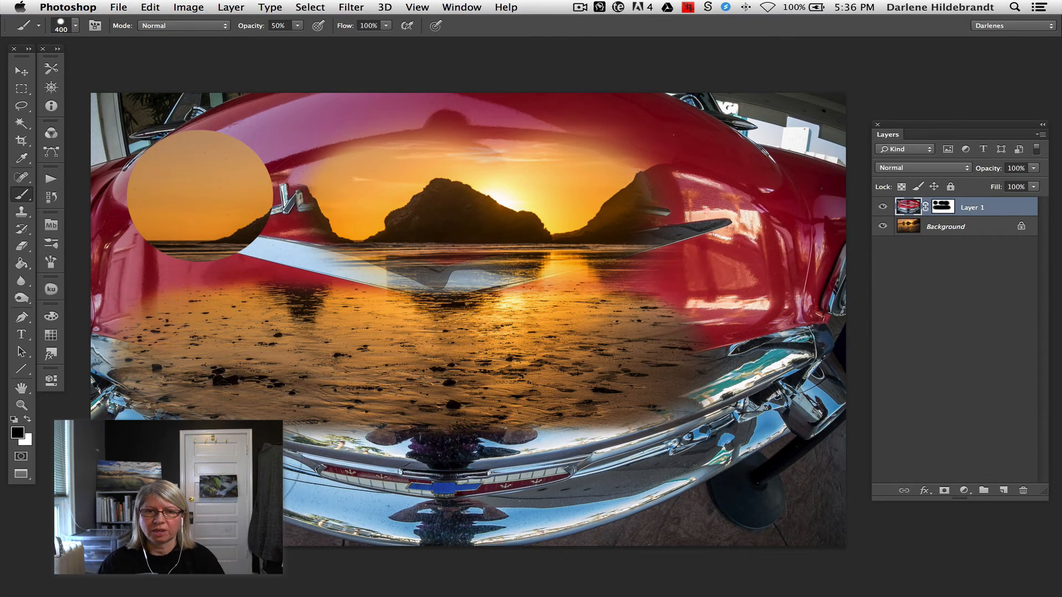
mouse_move(693, 469)
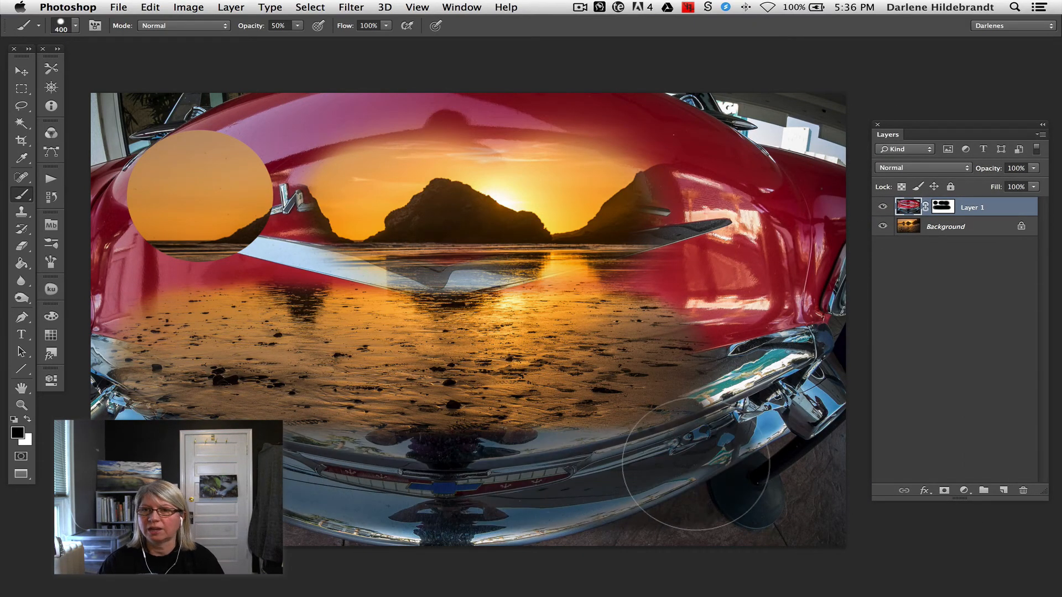
key("cmd")
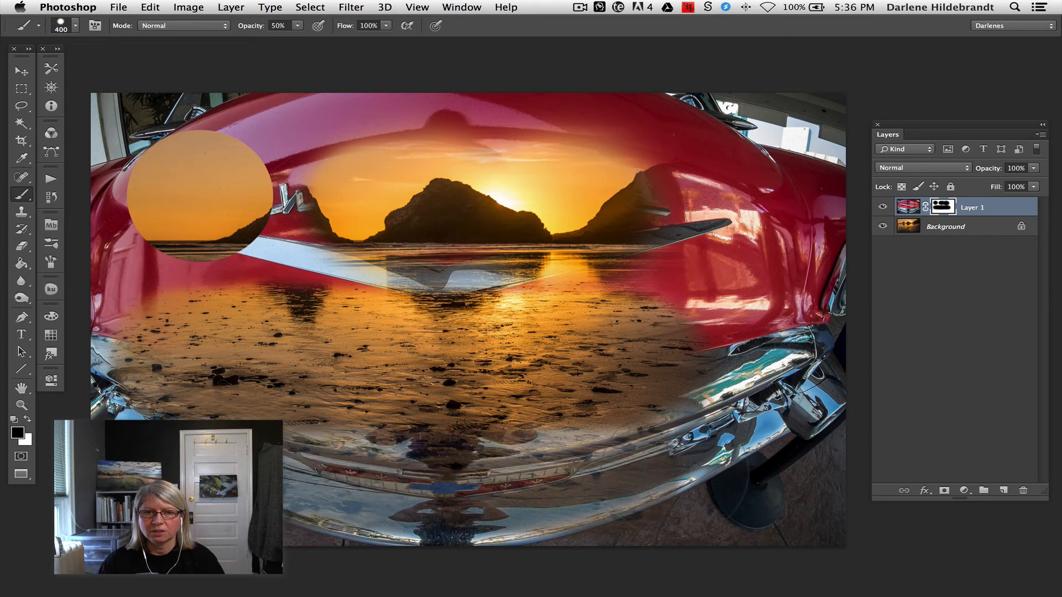
key("cmd")
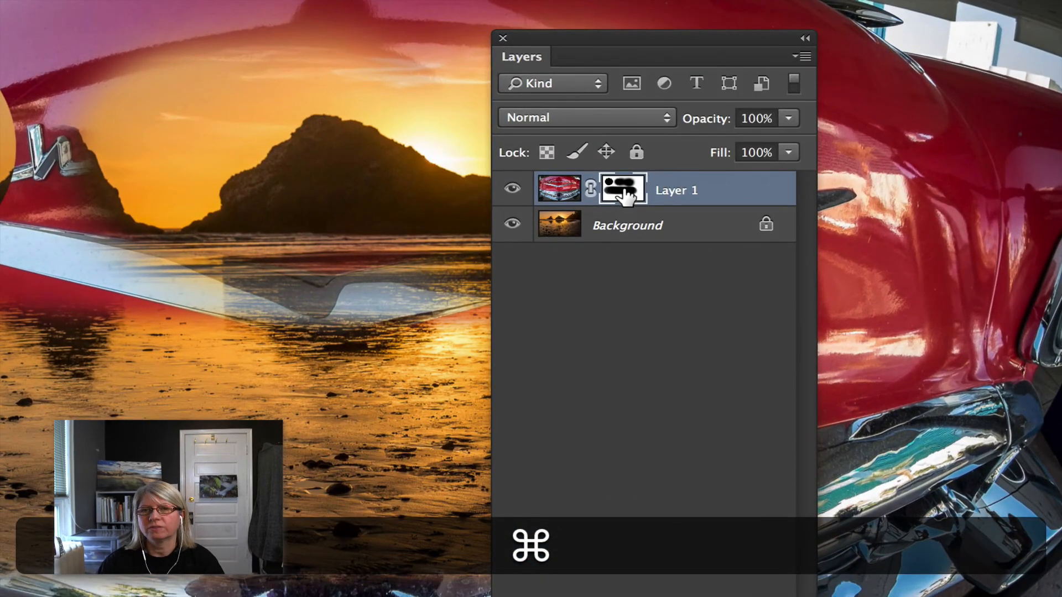
Disable Layer 1's mask from its context menu so the full car shows
right_click(622, 189)
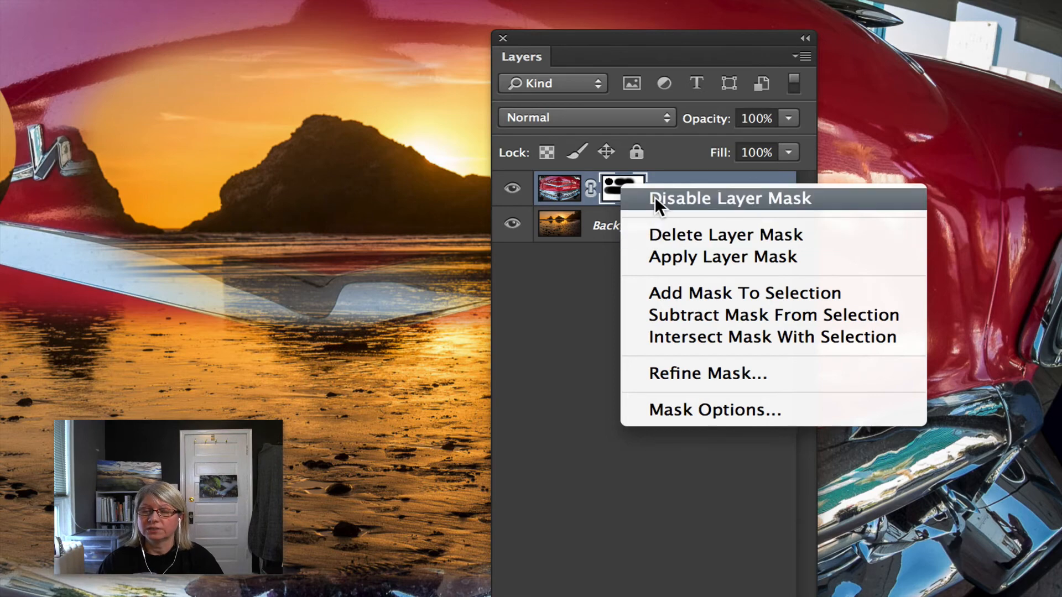
left_click(731, 199)
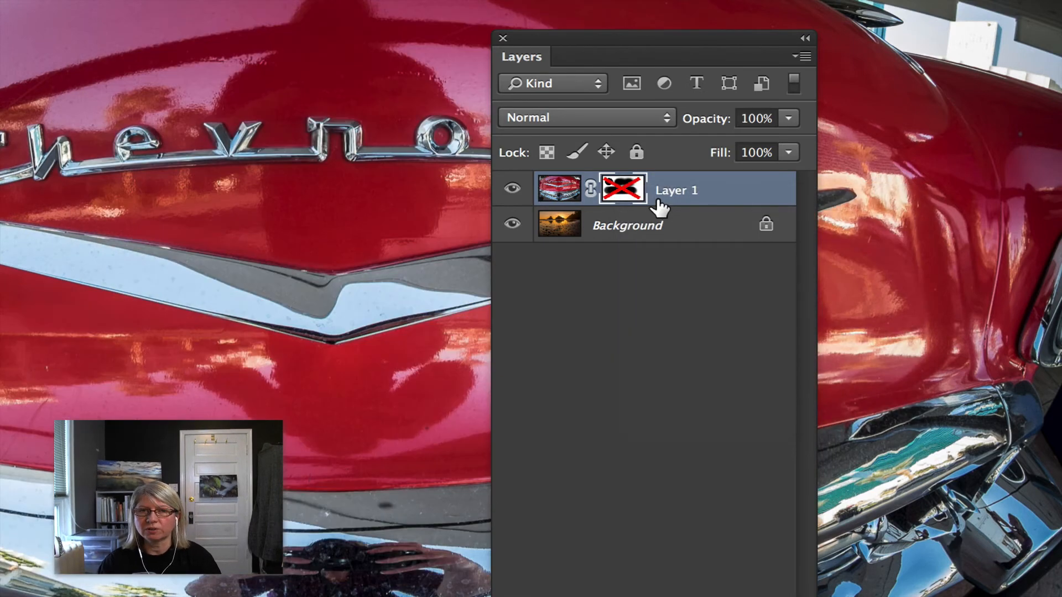
right_click(622, 188)
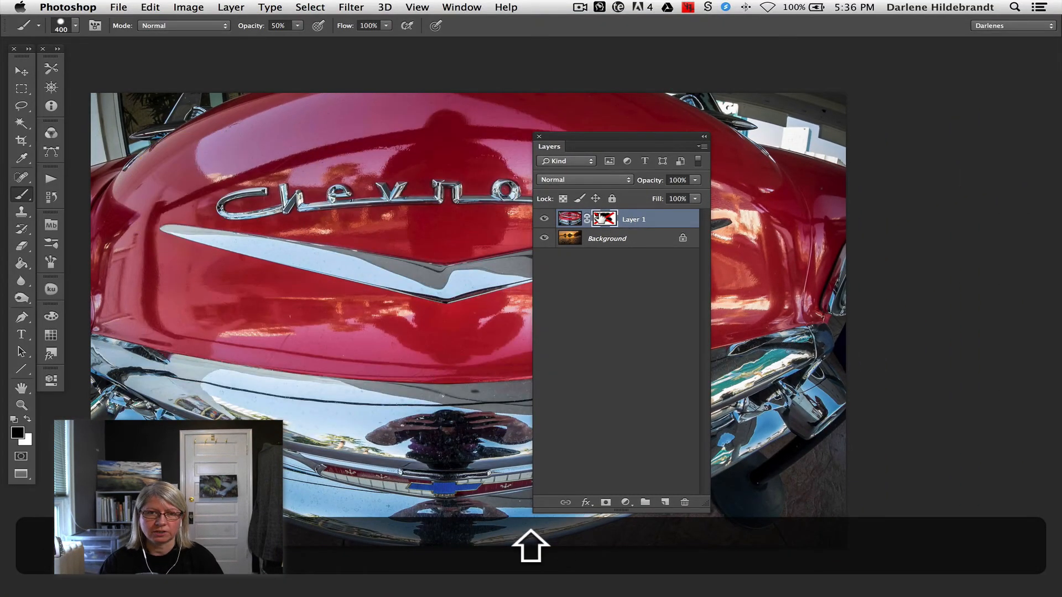
Re-enable Layer 1's mask and dock the Layers panel again
left_click(604, 218)
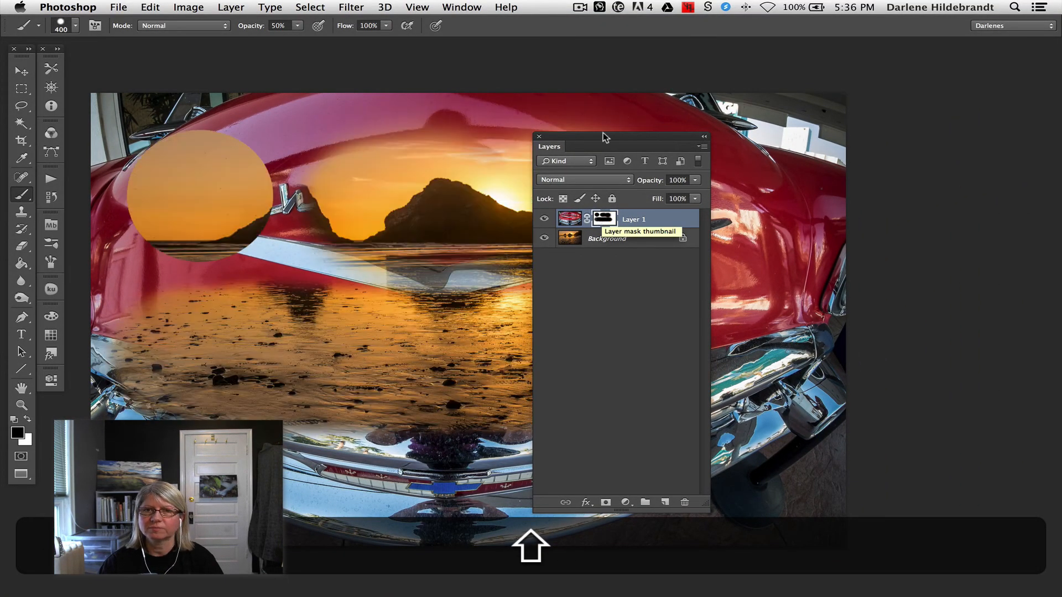
left_click_drag(603, 136, 935, 131)
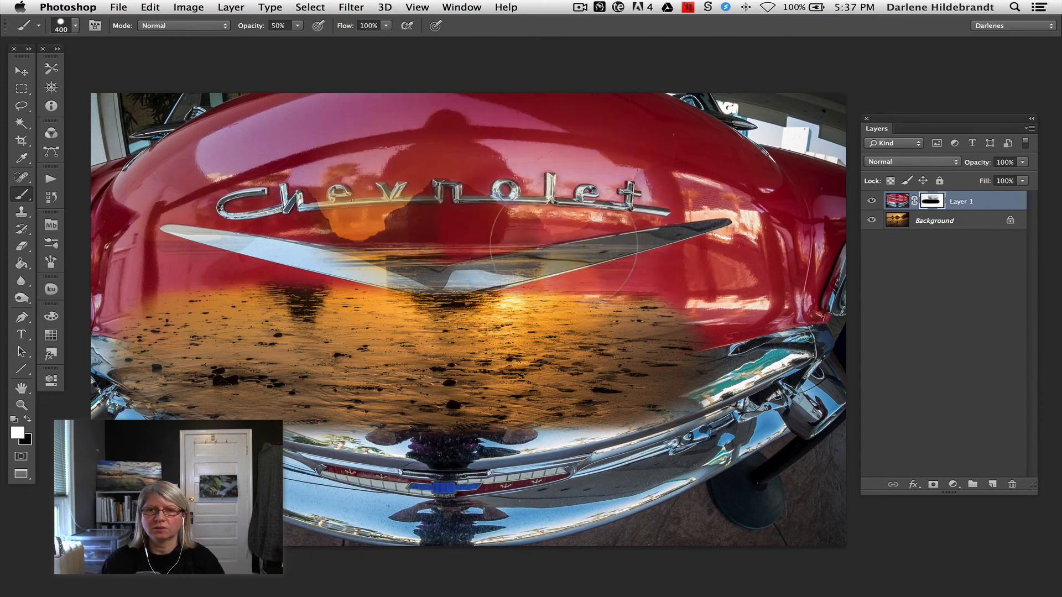
Paint white on the mask near the emblem to restore the Chevrolet hood
left_click(47, 49)
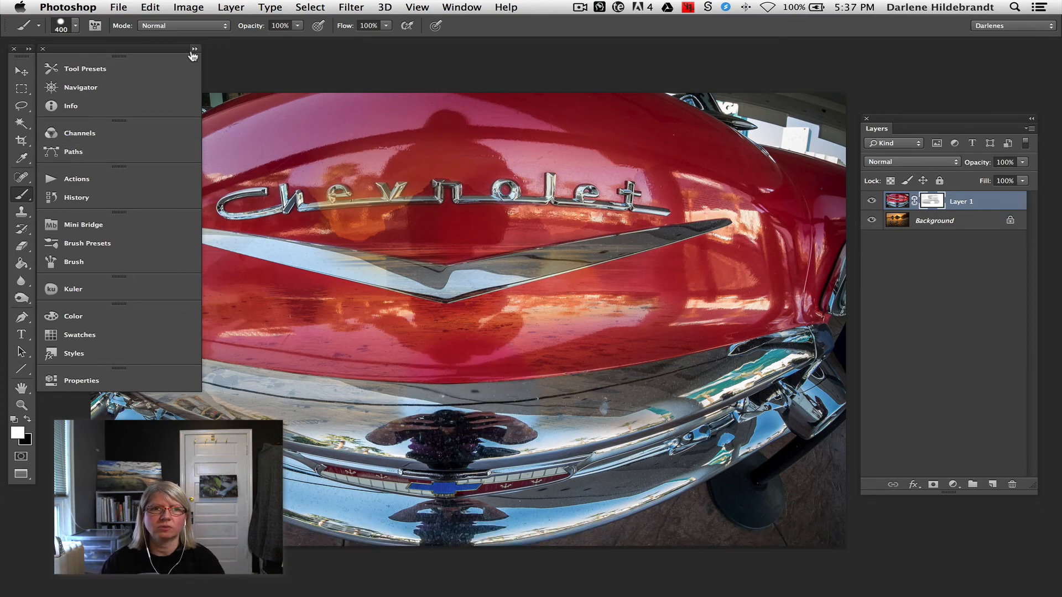
Expand the panel dock to review the History of mask toggles and strokes, then collapse it to icons
left_click(194, 48)
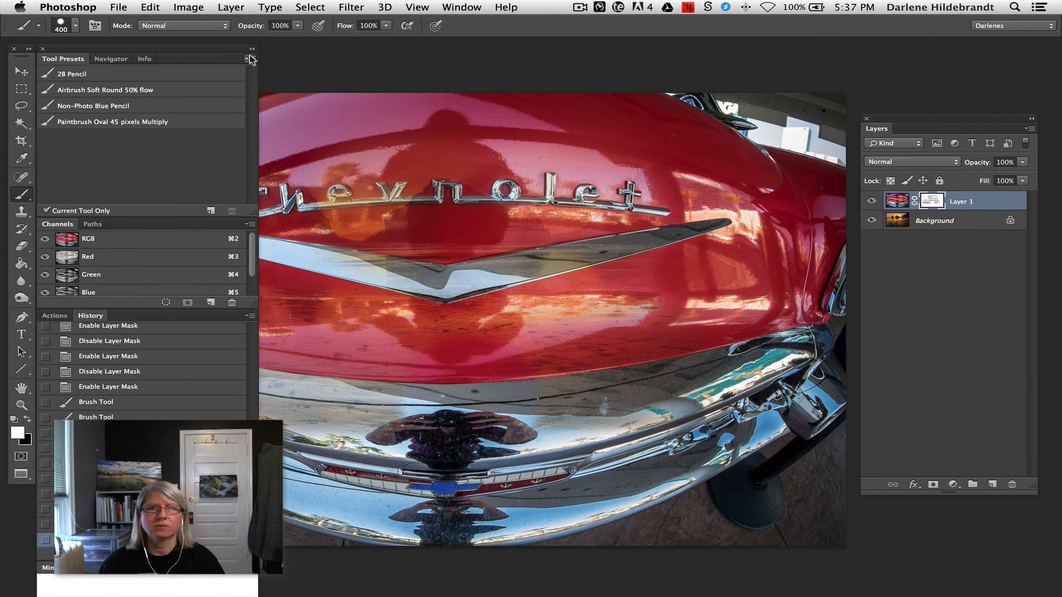
left_click(247, 57)
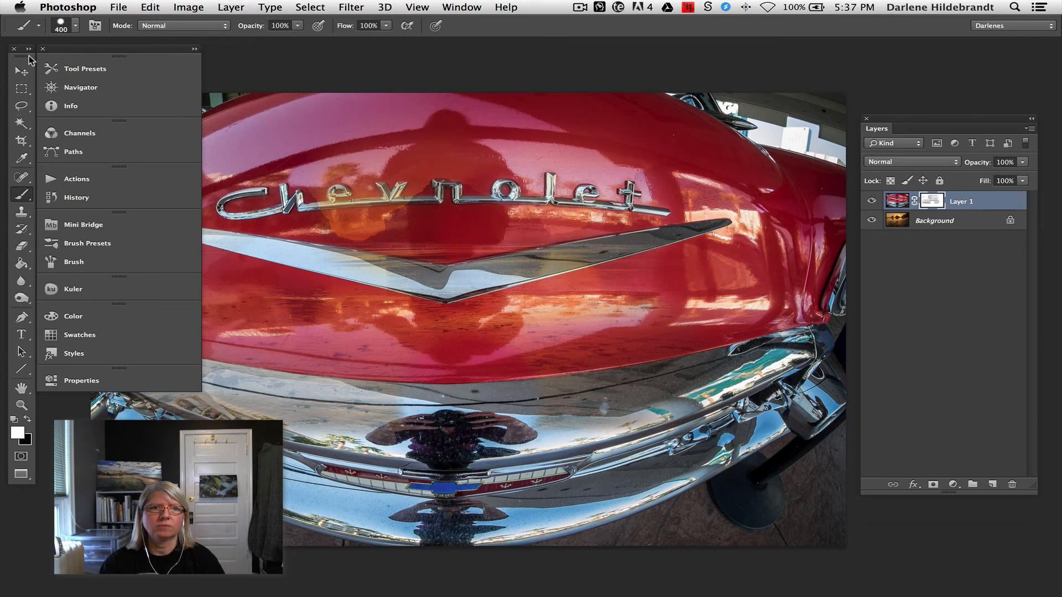